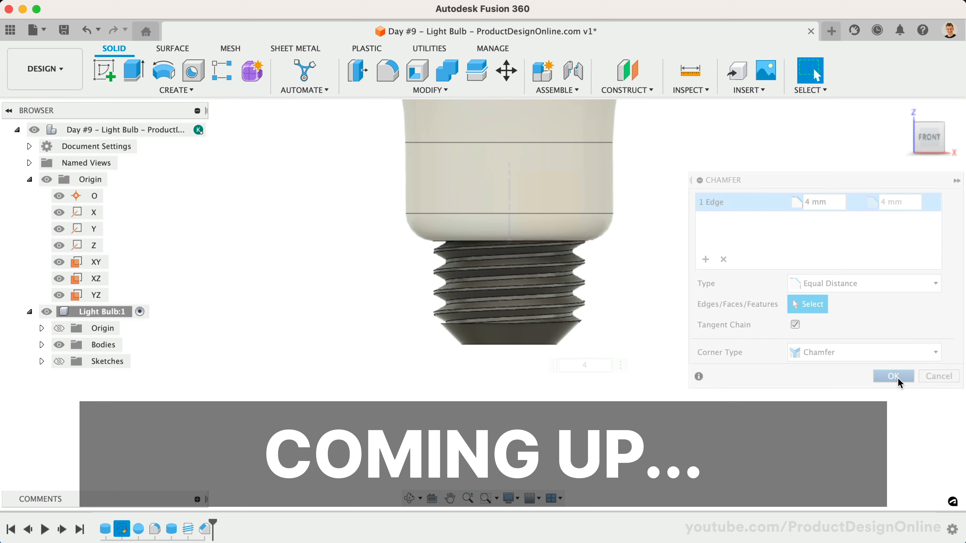
Confirm the base edge chamfer and switch workspace.
click(893, 376)
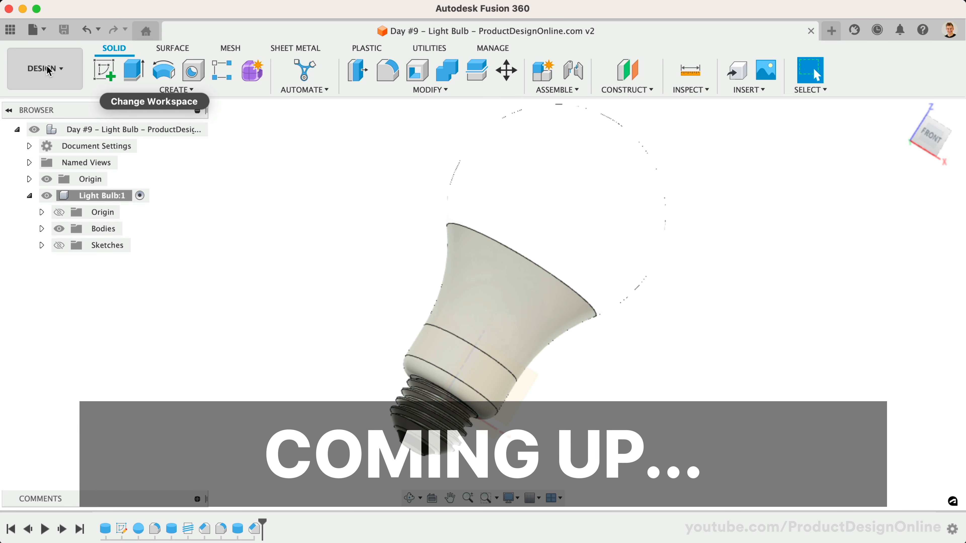
click(43, 68)
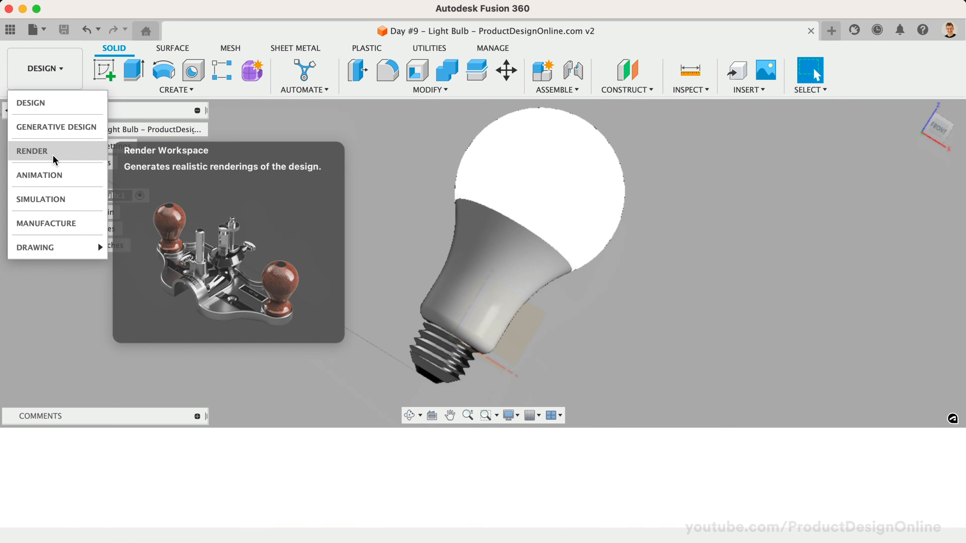
click(32, 151)
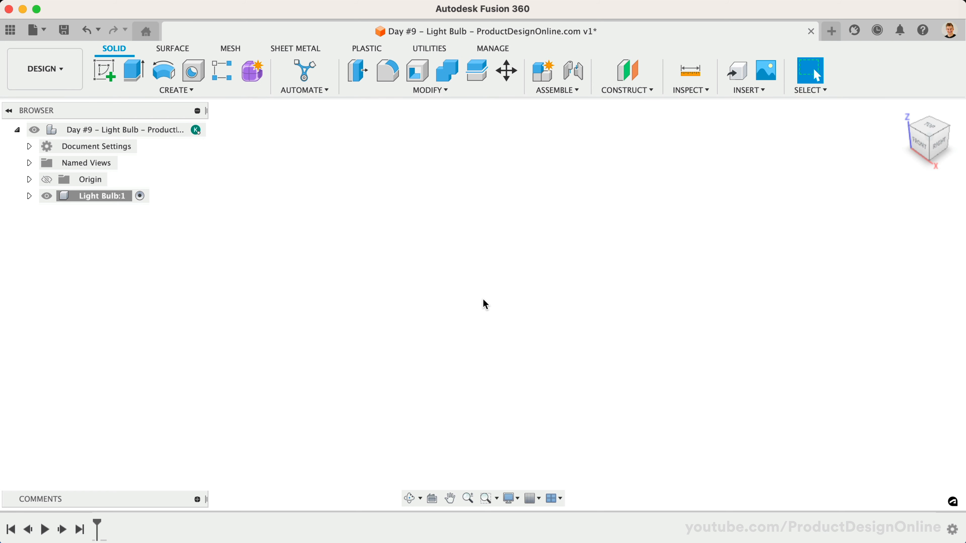
Create a 30 mm diameter, 40 mm tall cylinder centred on the origin.
click(176, 90)
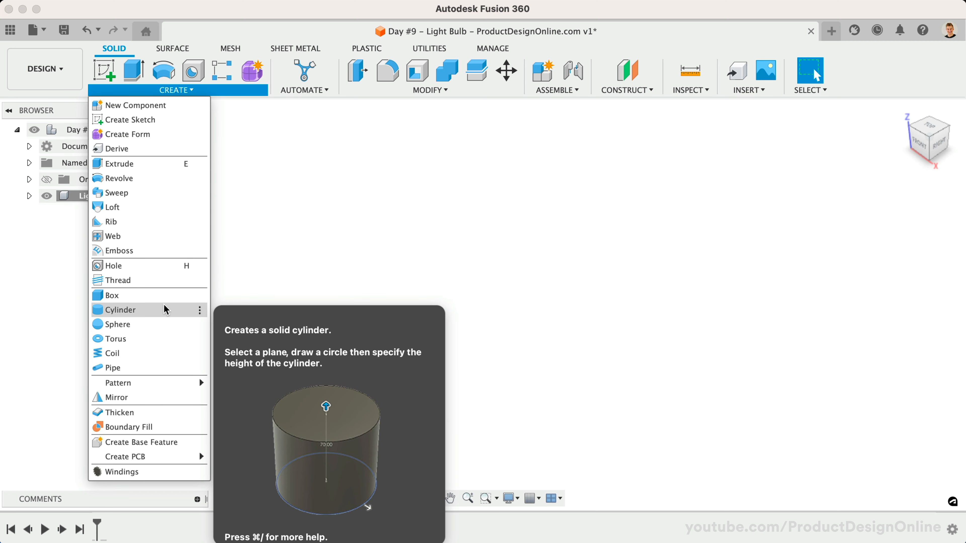
click(121, 310)
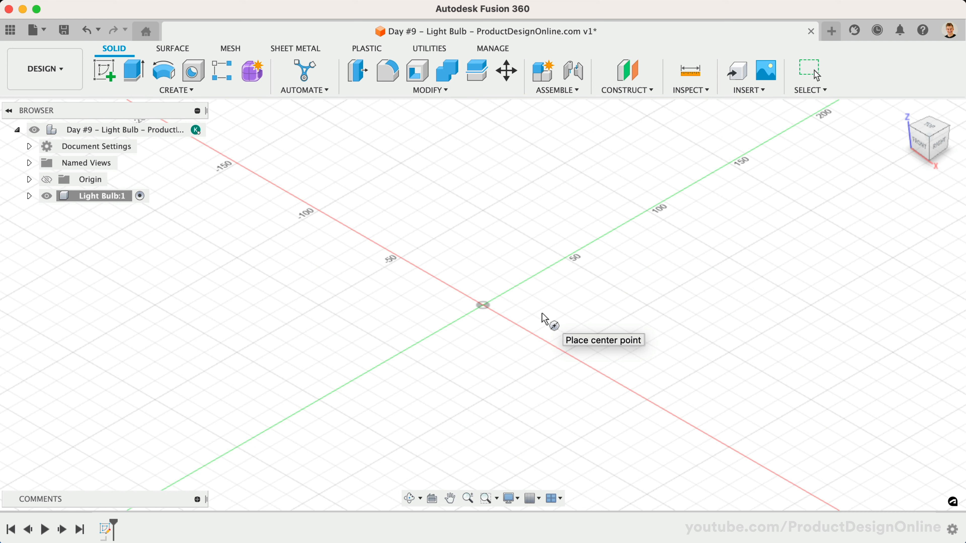
mouse_move(484, 307)
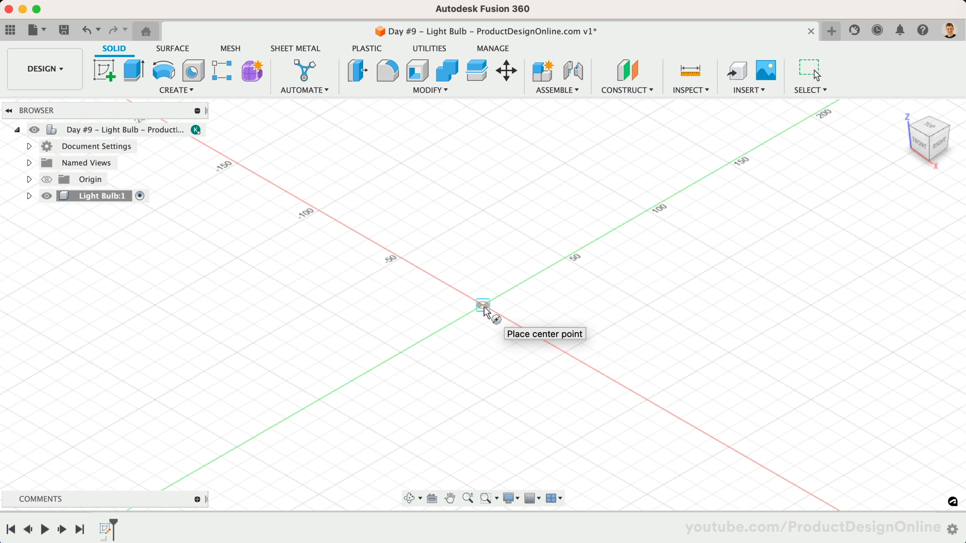
click(483, 306)
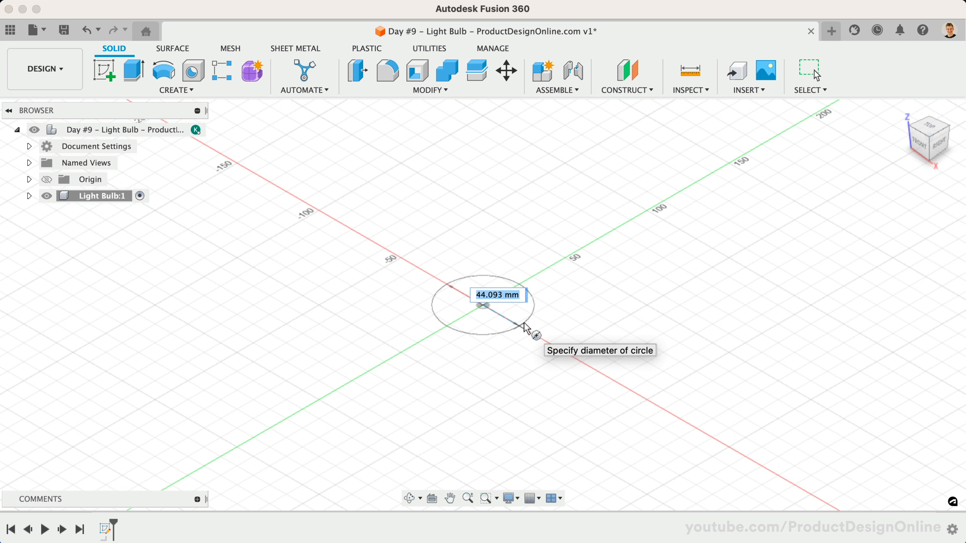
text(3)
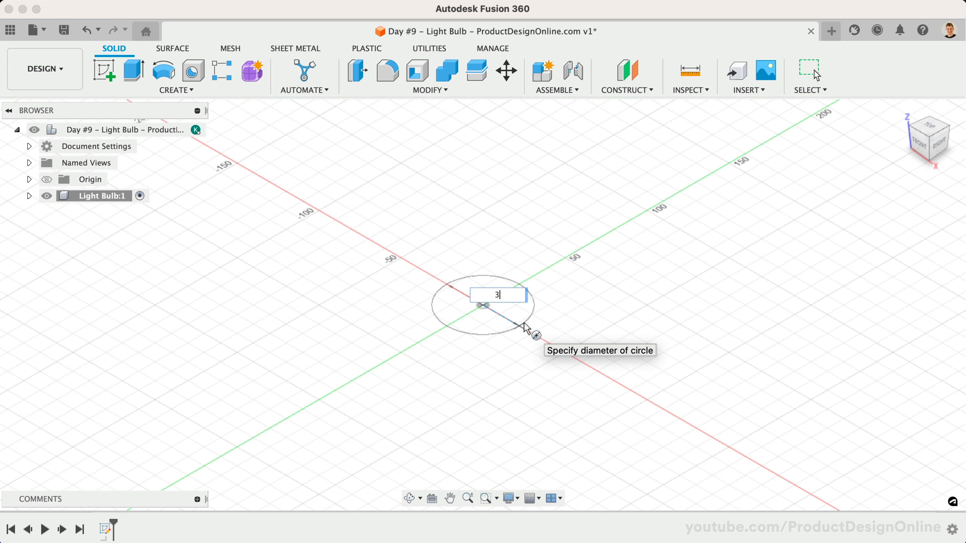
text(0.00 mm)
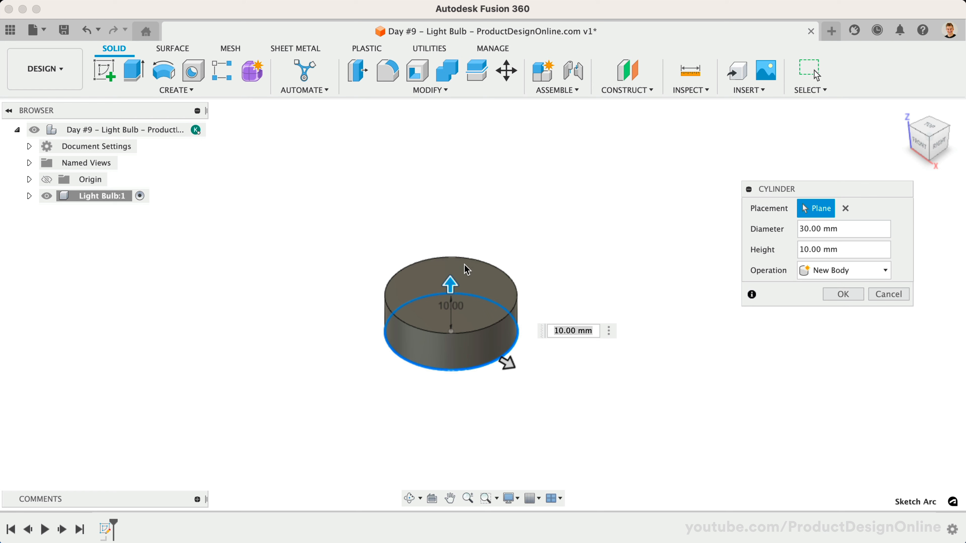
mouse_move(450, 286)
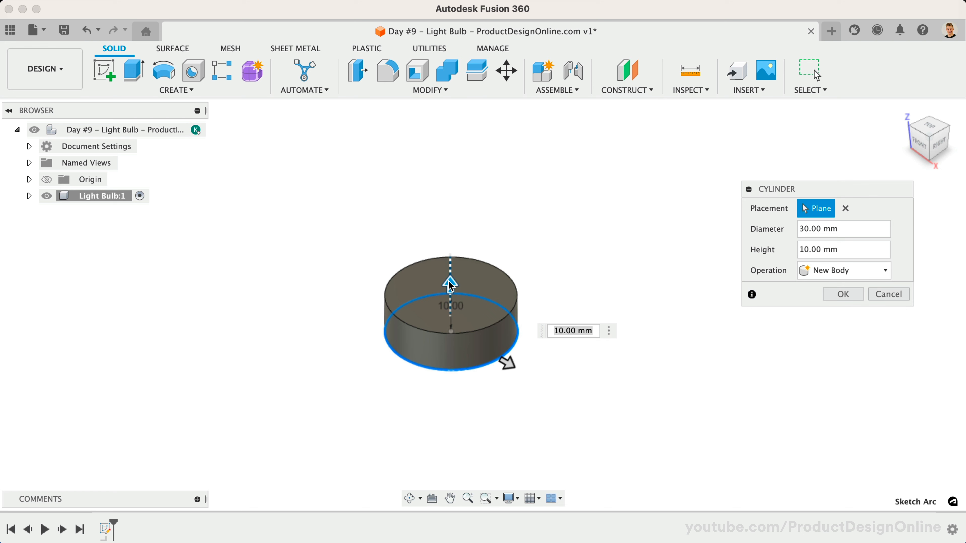
mouse_move(727, 297)
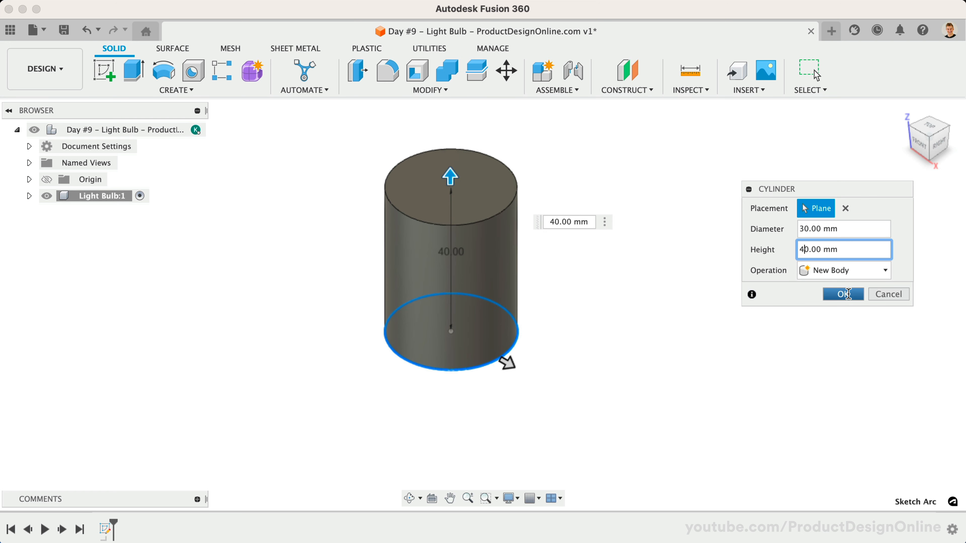
click(843, 294)
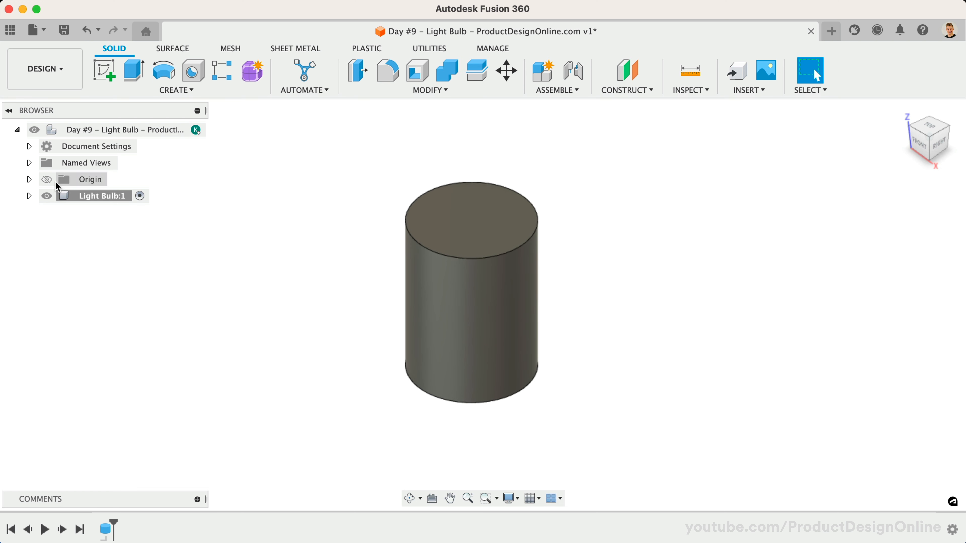
Start a sketch on the XZ plane and intersect the cylinder's top edge into it.
click(29, 179)
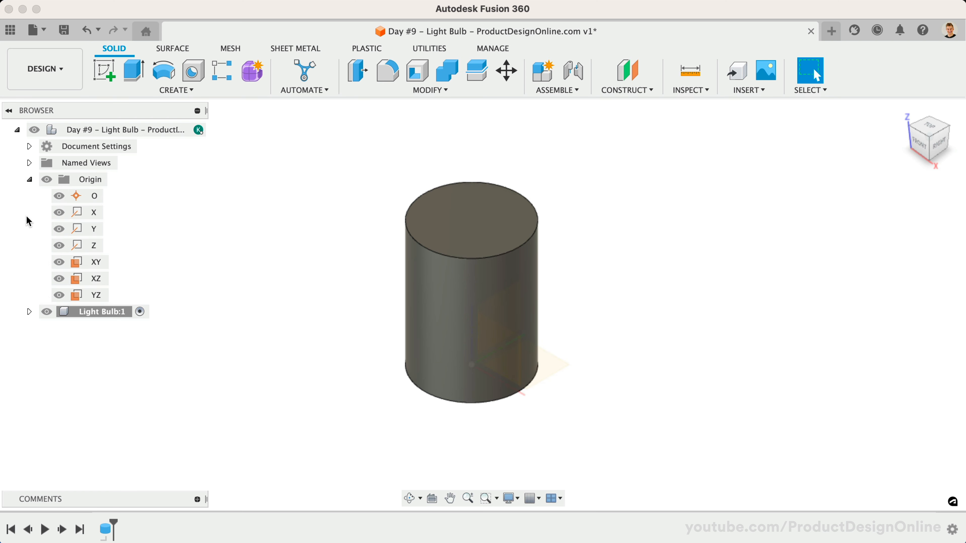
click(96, 278)
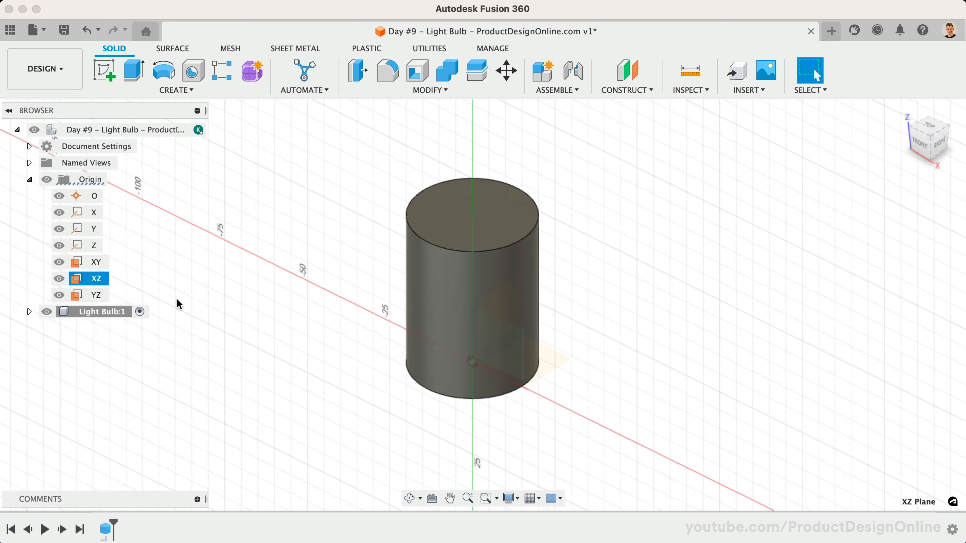
click(96, 278)
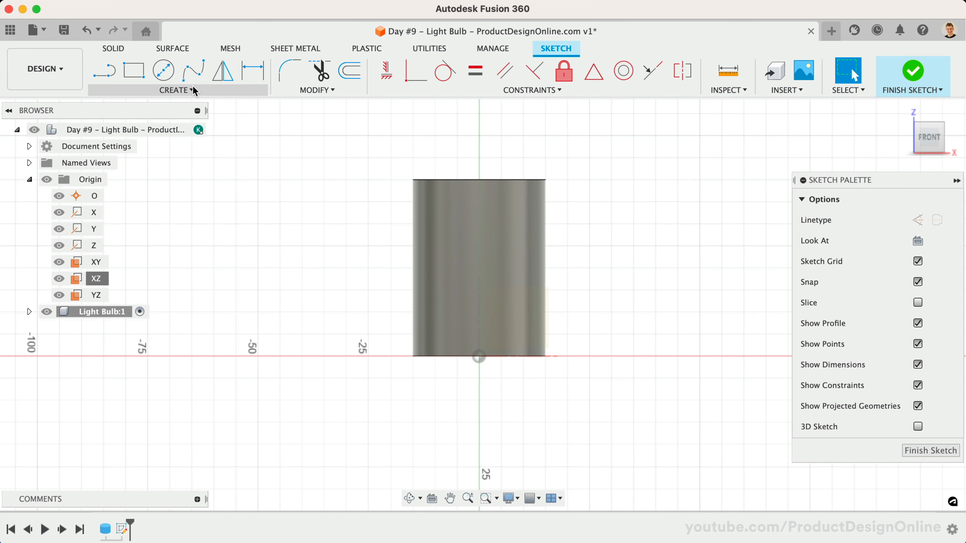
click(175, 90)
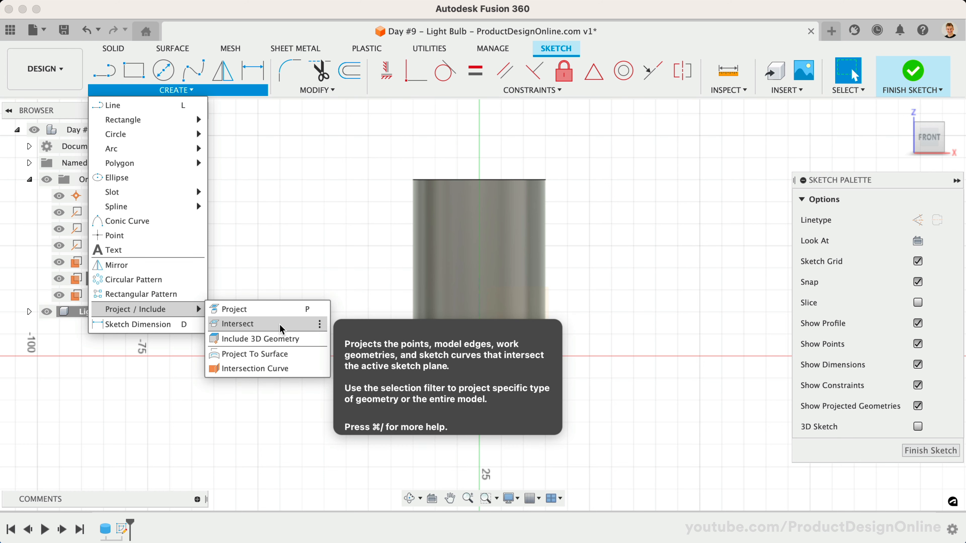
click(236, 323)
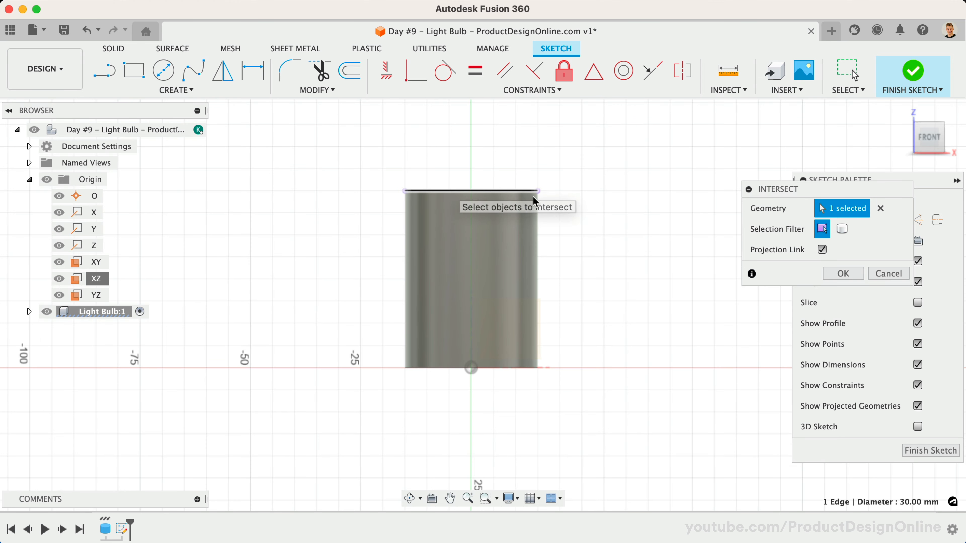
click(842, 273)
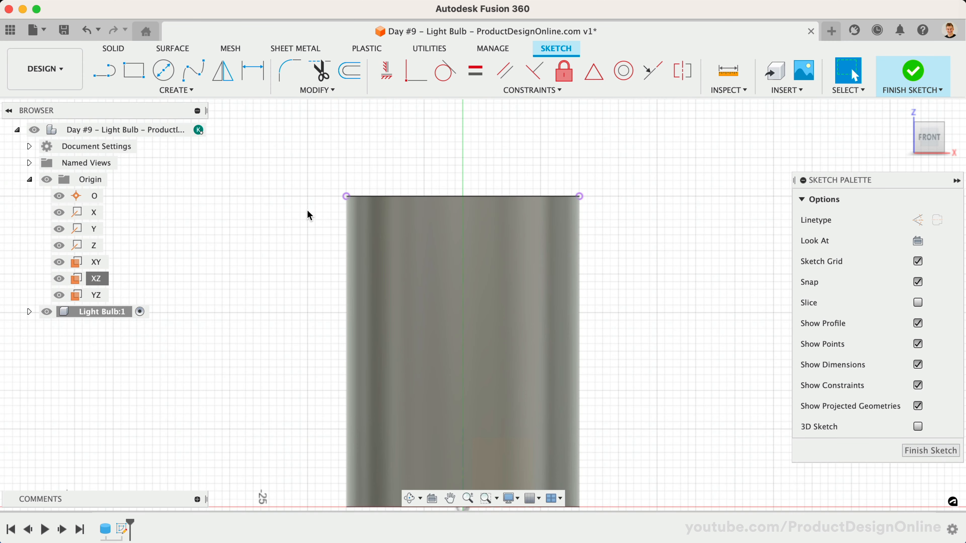
mouse_move(257, 188)
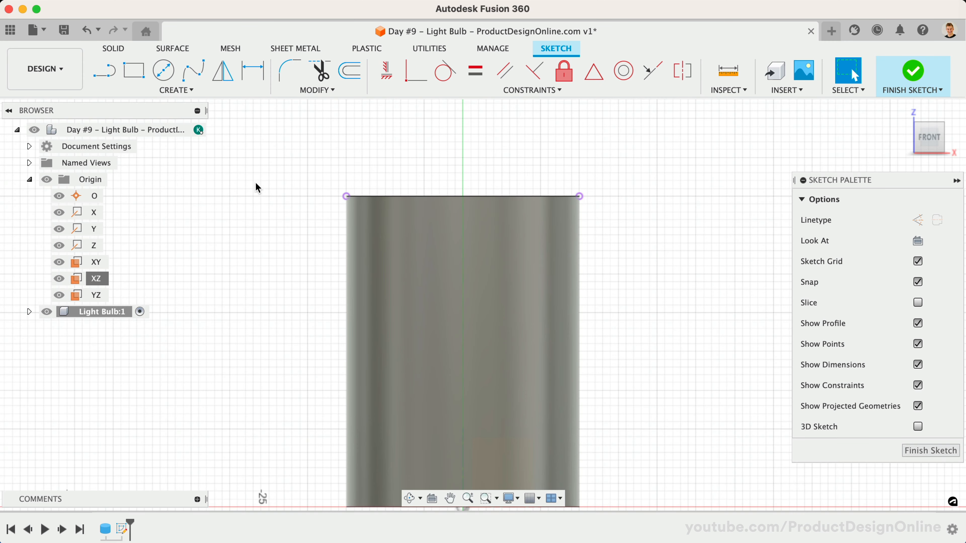
Draw a 20 mm vertical line above the top centre and make it construction geometry.
click(104, 71)
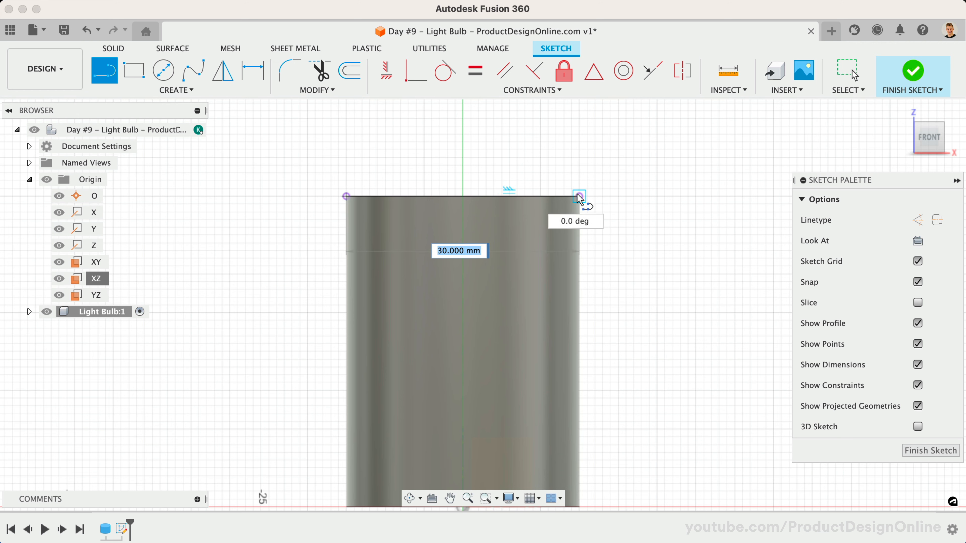
click(579, 197)
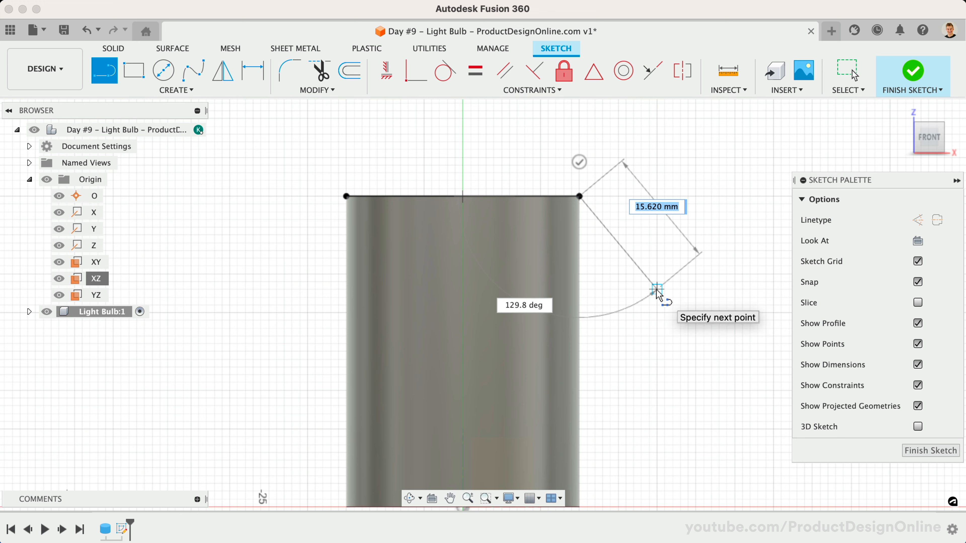
key(Escape)
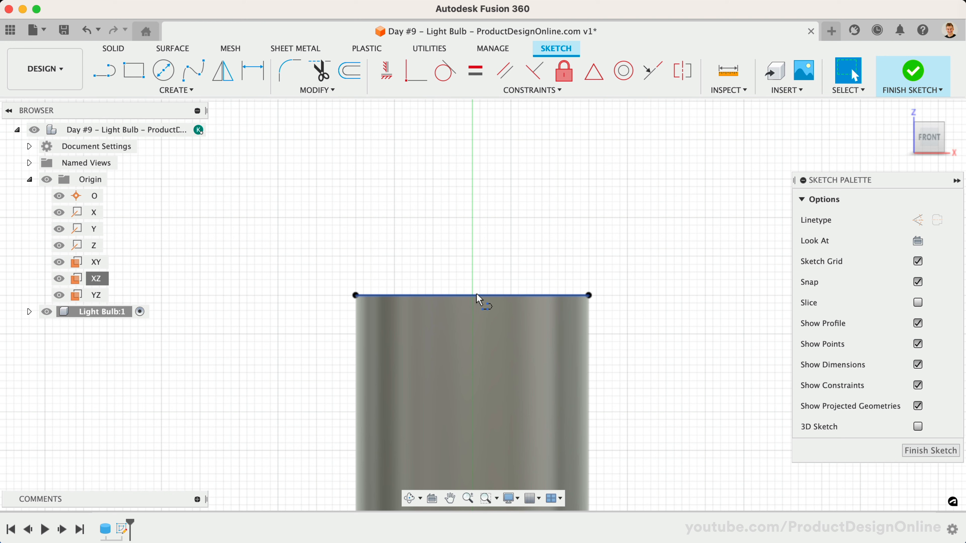
mouse_move(134, 70)
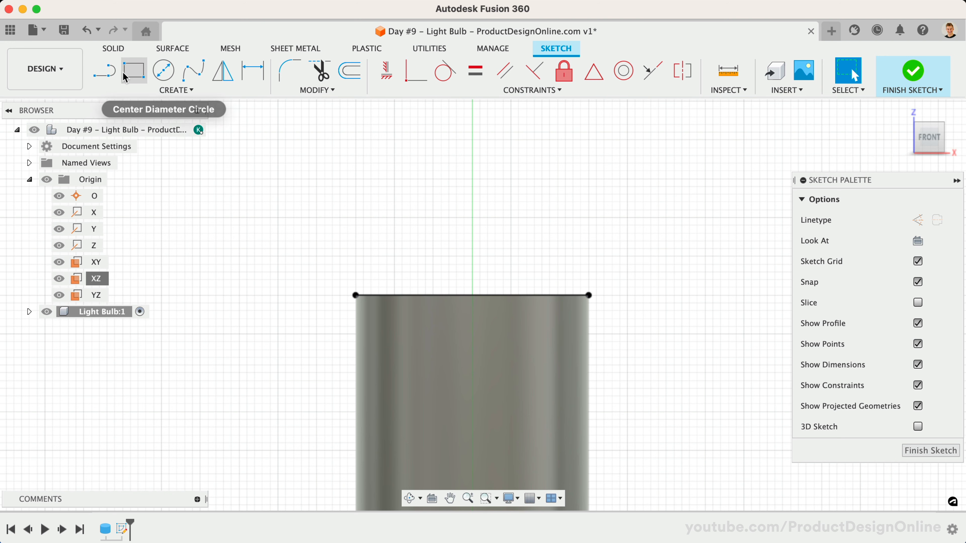
click(104, 71)
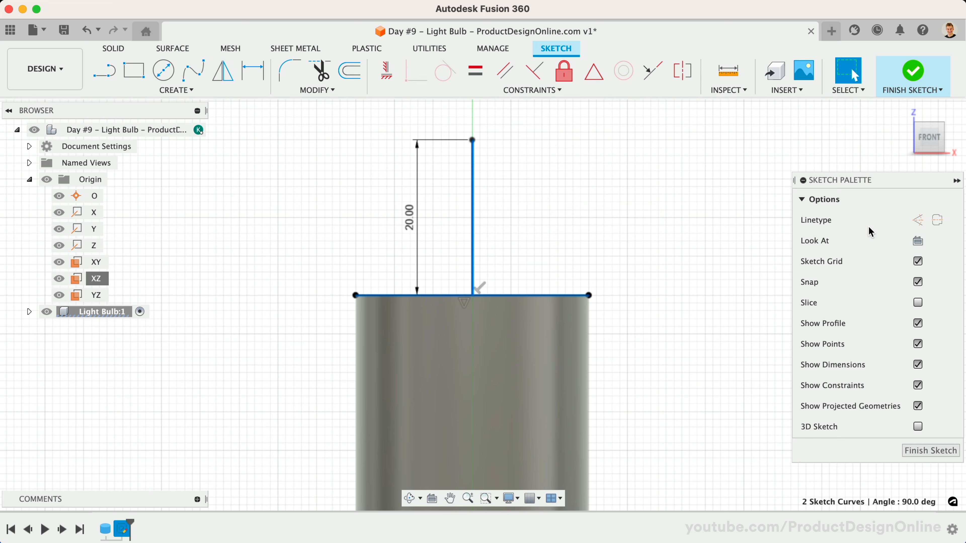
click(917, 220)
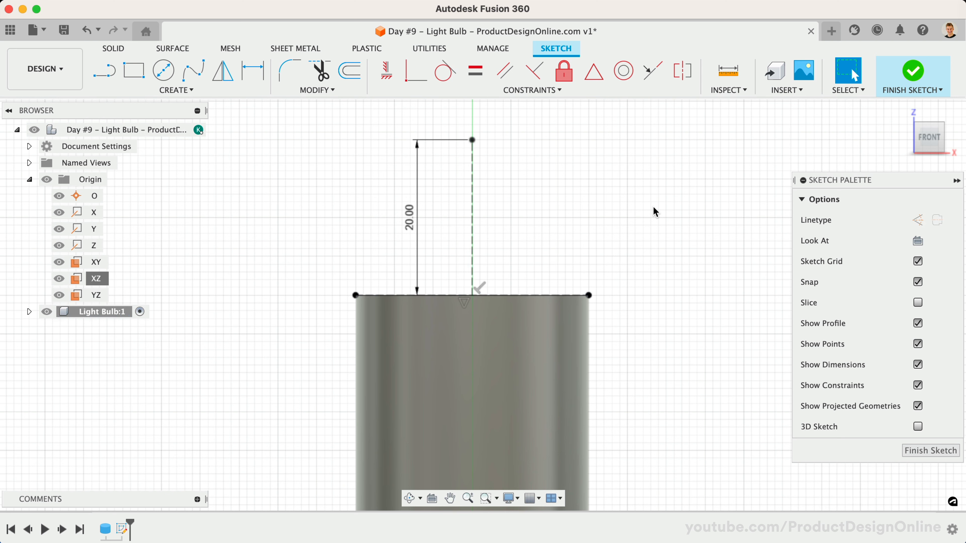
mouse_move(529, 191)
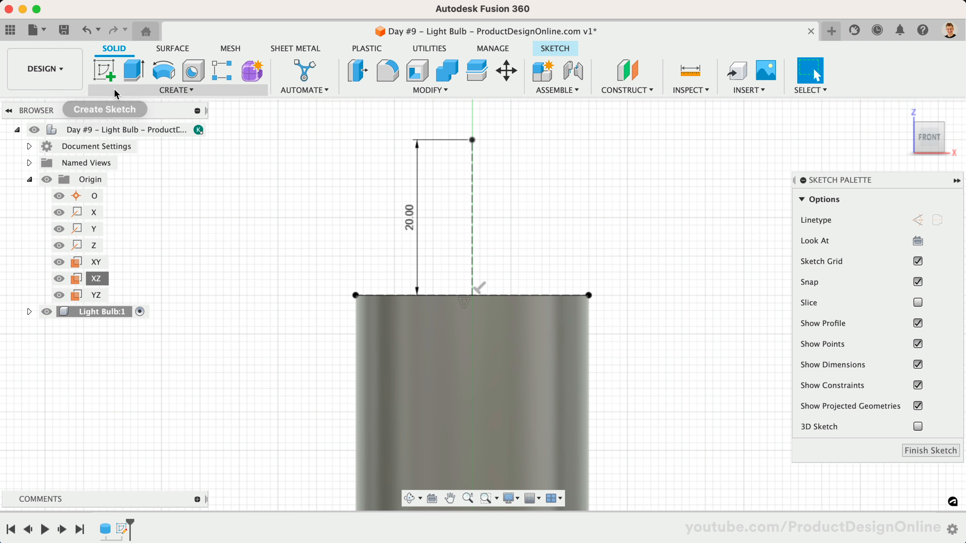
Create a 61 mm sphere on the construction line's top end, joined to the cylinder, and view from the front.
click(175, 90)
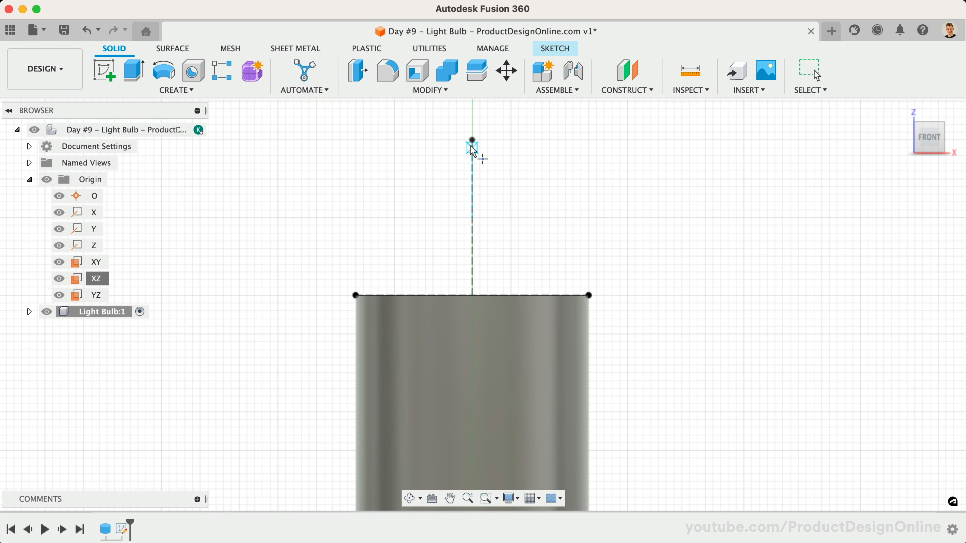
click(472, 142)
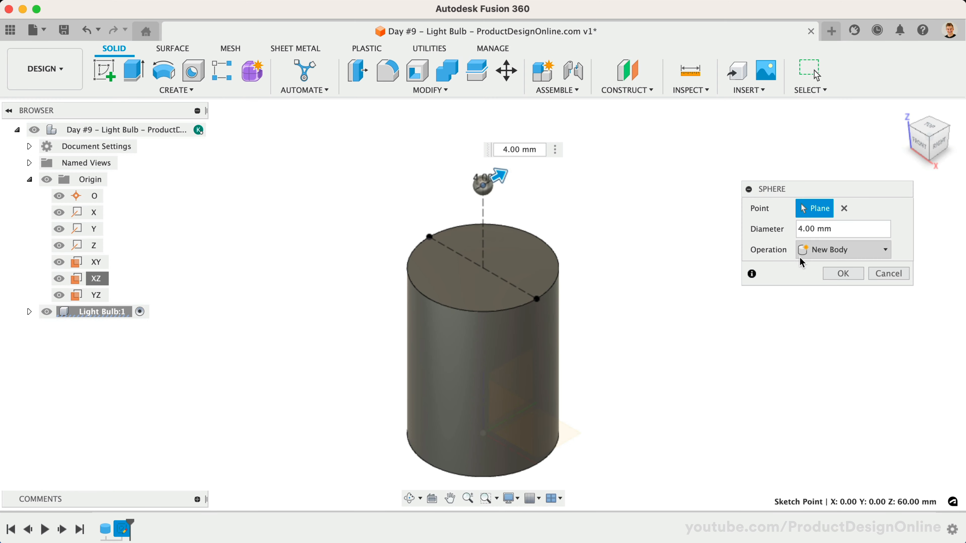
click(842, 229)
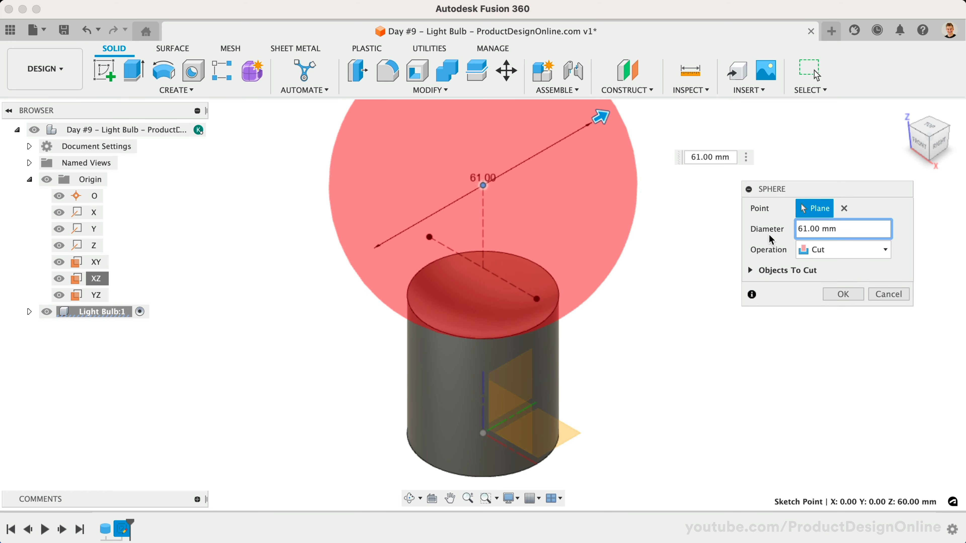
click(842, 250)
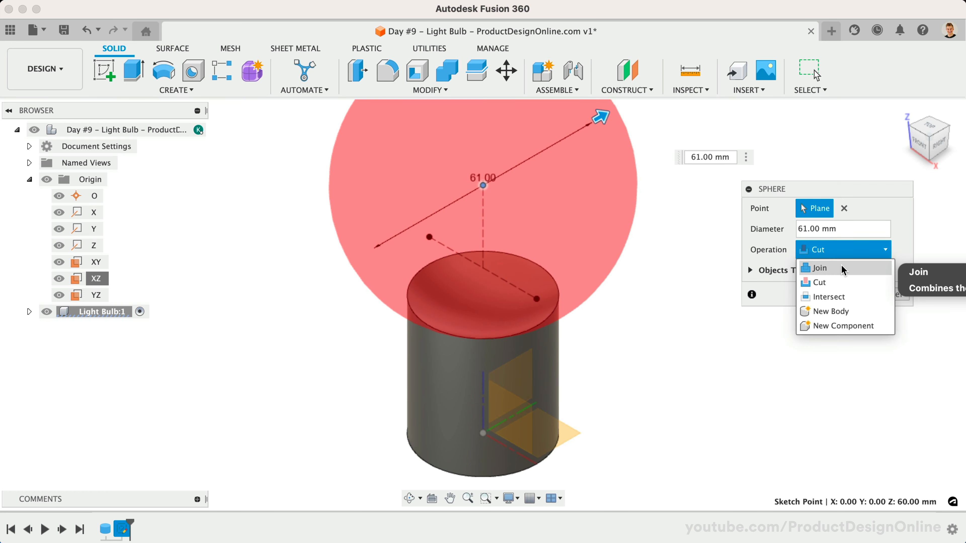
click(820, 267)
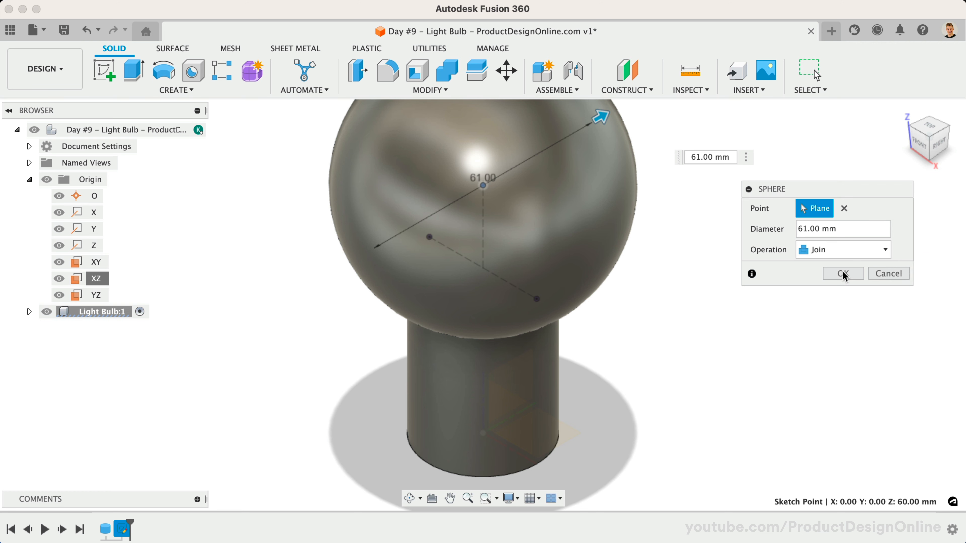
click(842, 273)
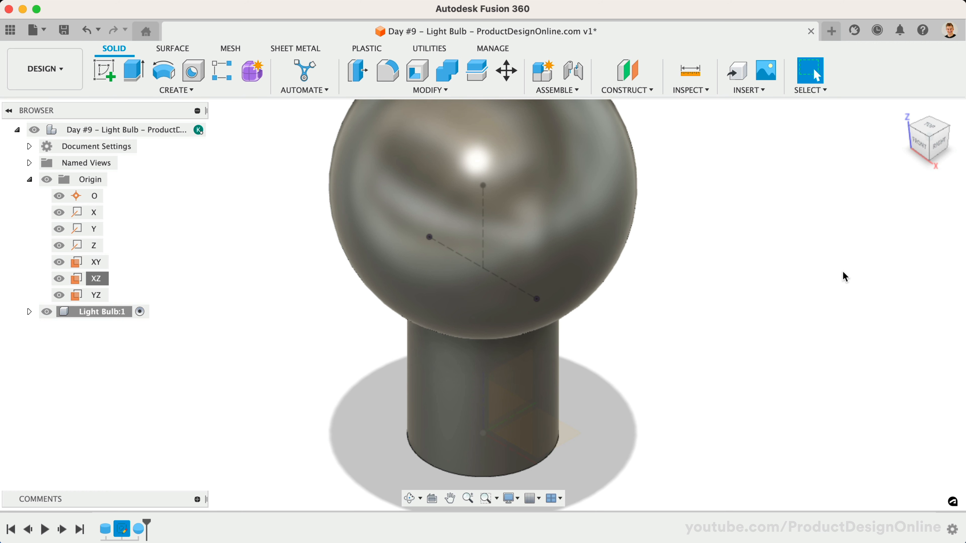
mouse_move(337, 328)
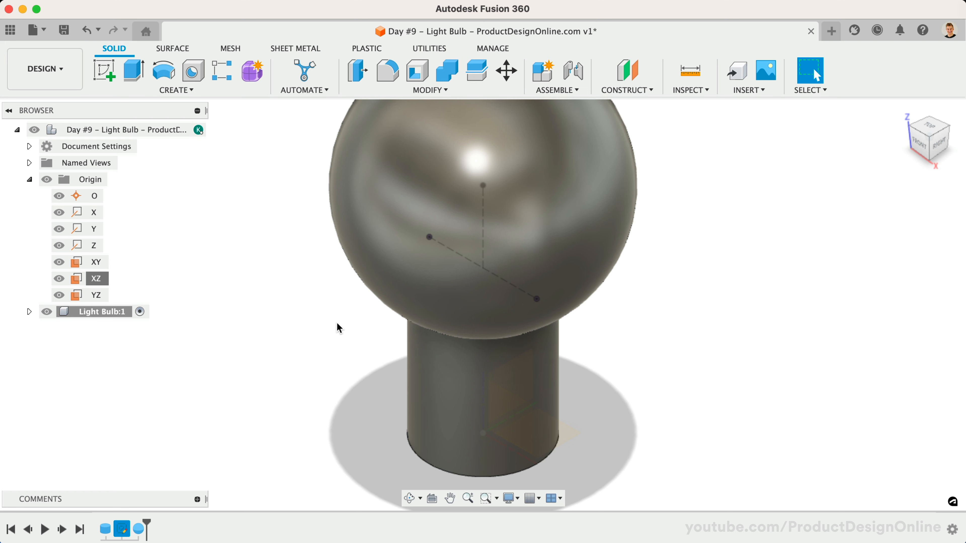
click(927, 137)
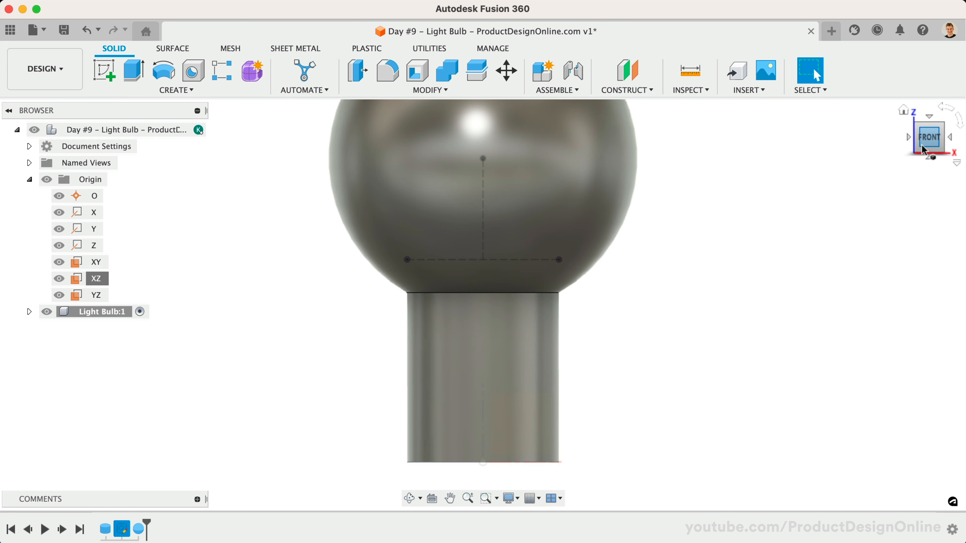
mouse_move(728, 303)
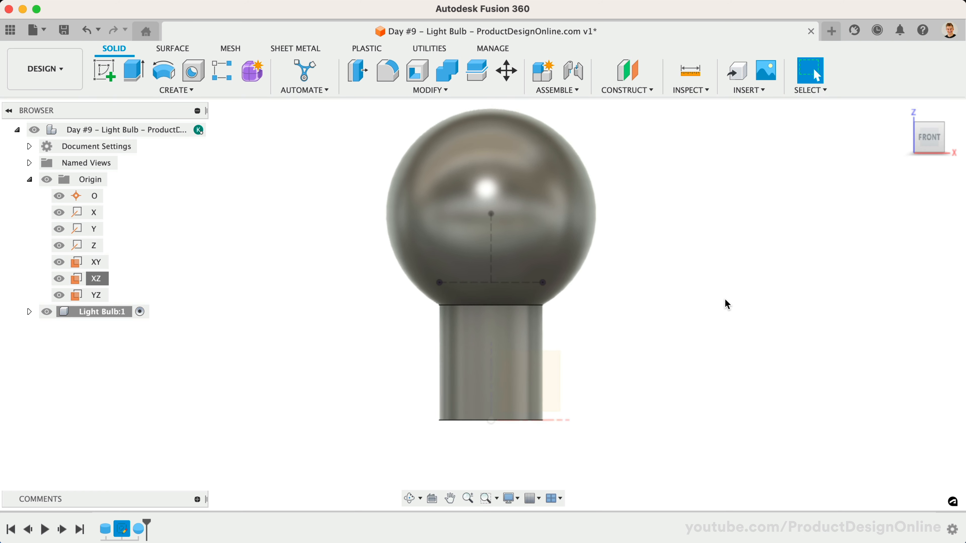
Fillet the globe-to-neck edge at 45 mm and the neck's bottom edge at 4 mm.
click(28, 311)
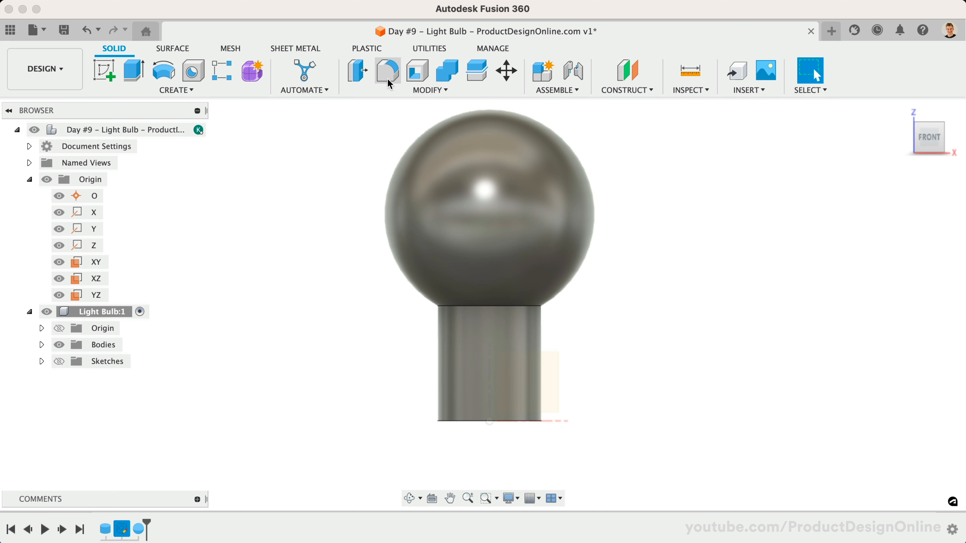
click(387, 71)
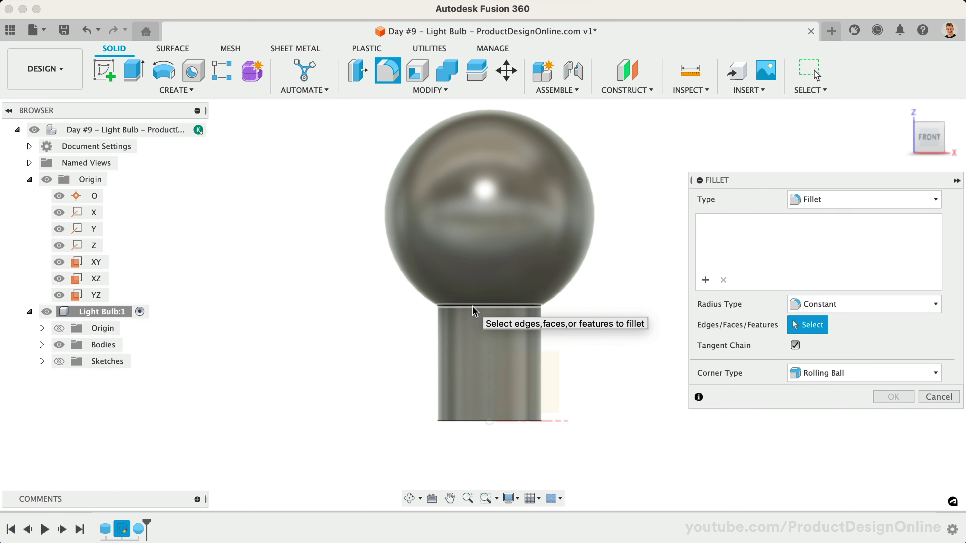
click(472, 312)
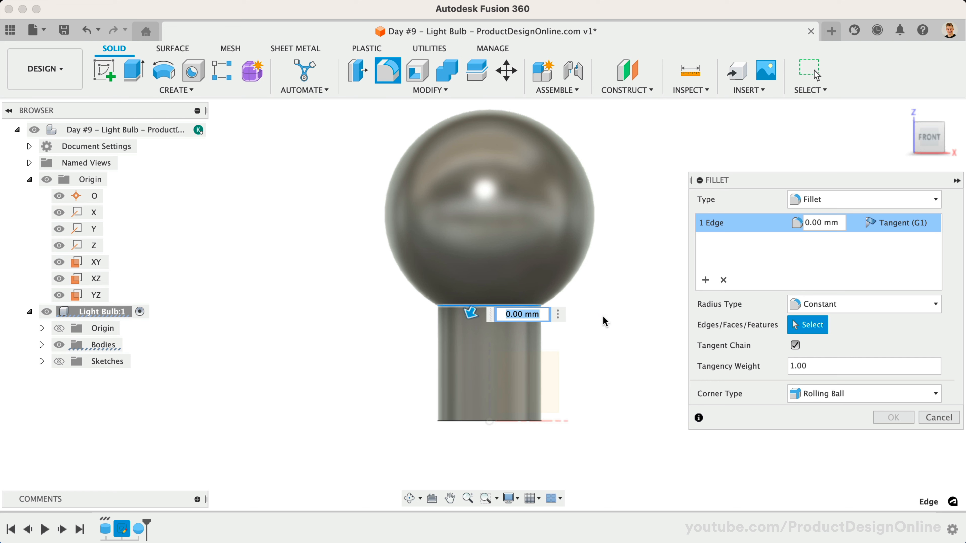
text(45)
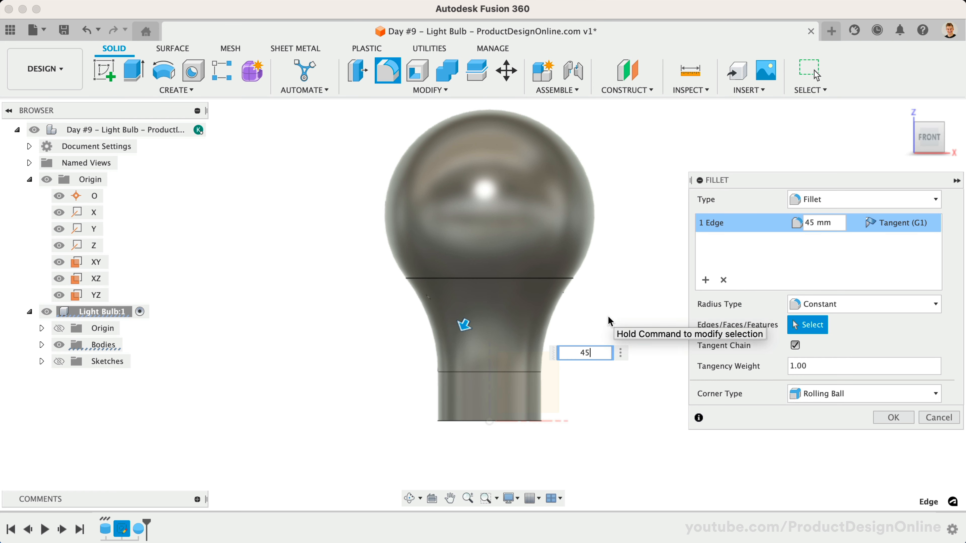
mouse_move(629, 307)
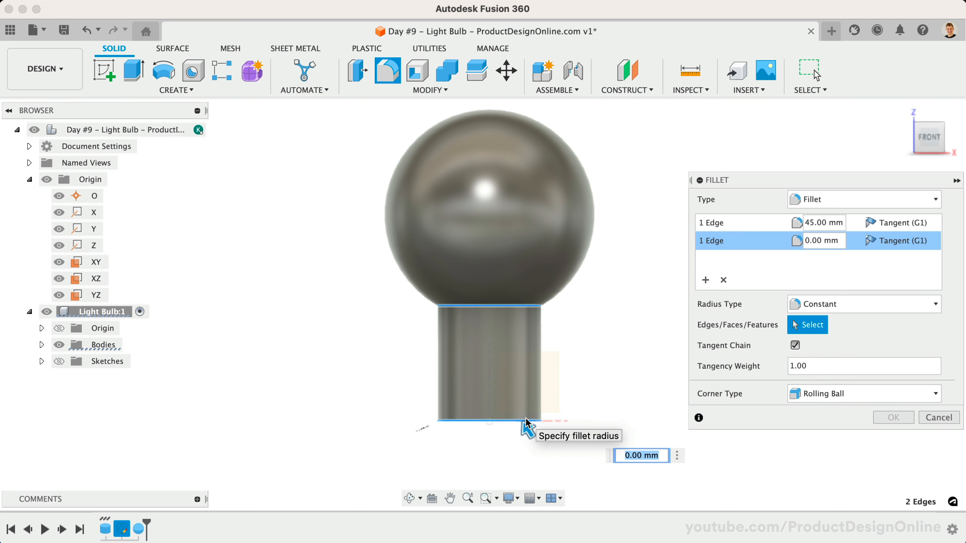
text(4)
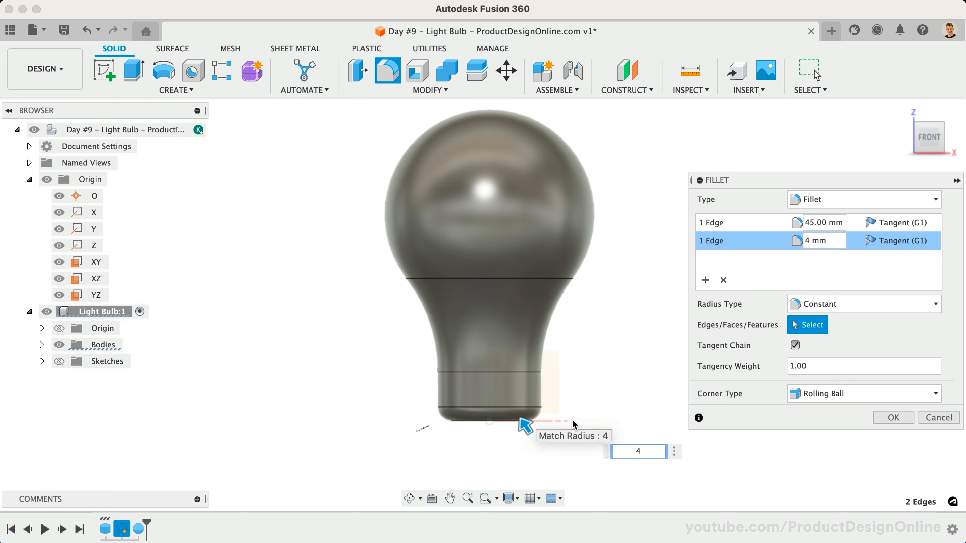
click(892, 417)
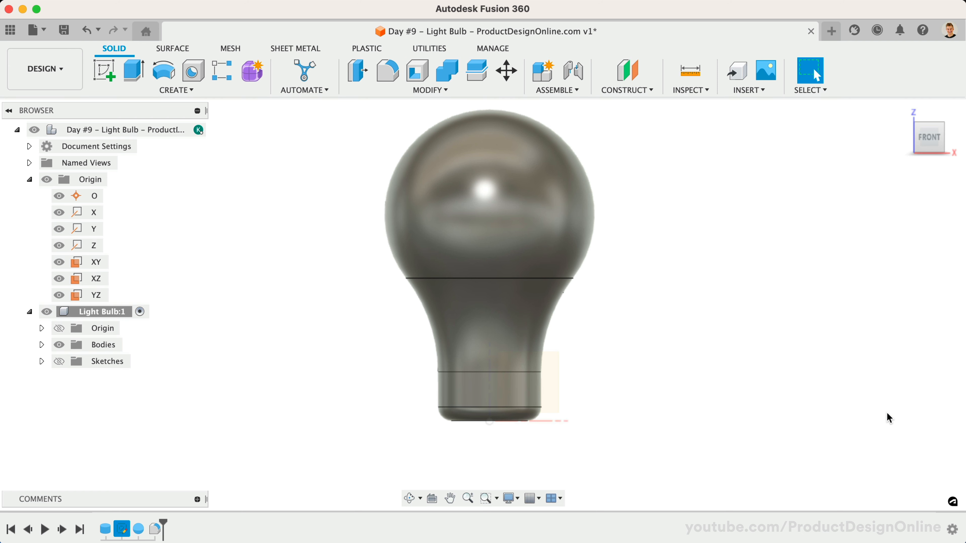
mouse_move(448, 109)
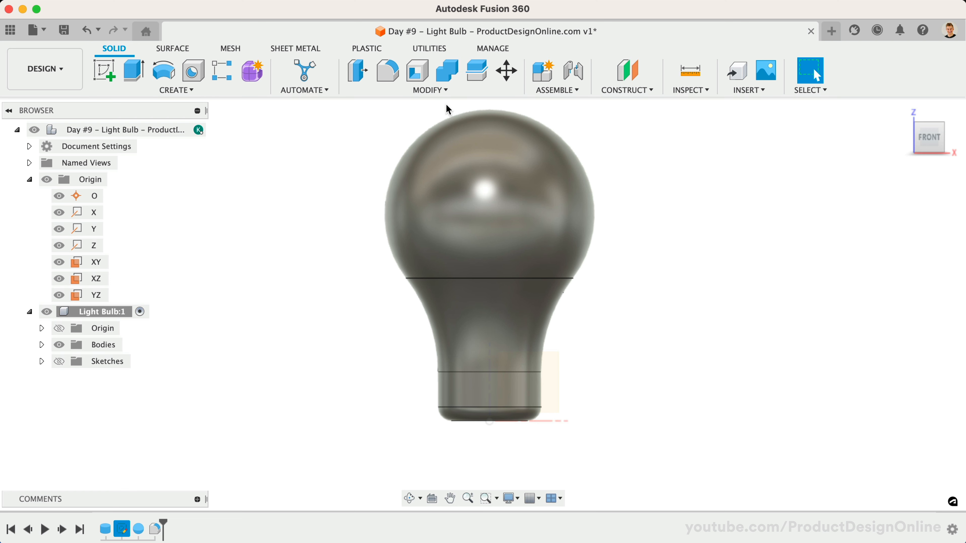
Search the appearance library for 'LED' and apply a white LED appearance to the globe.
click(430, 76)
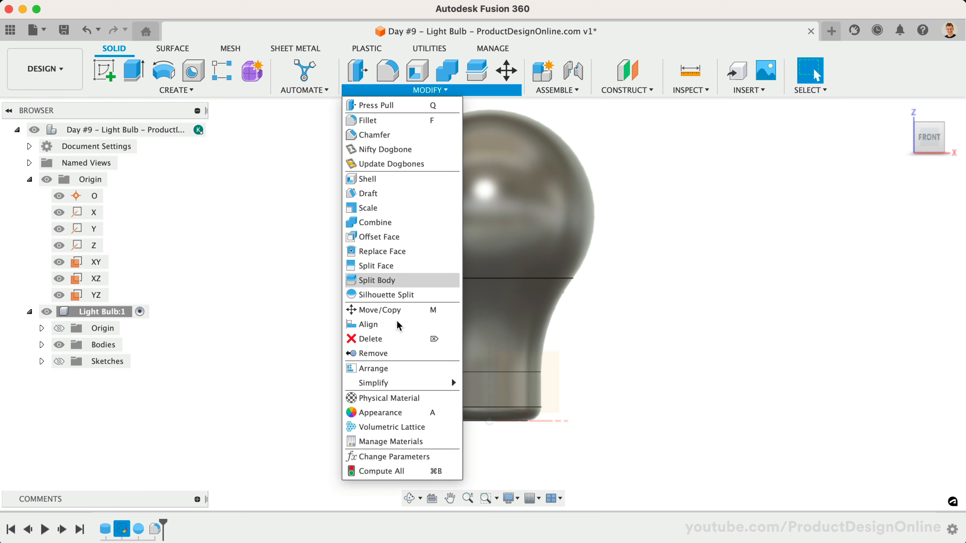
mouse_move(382, 412)
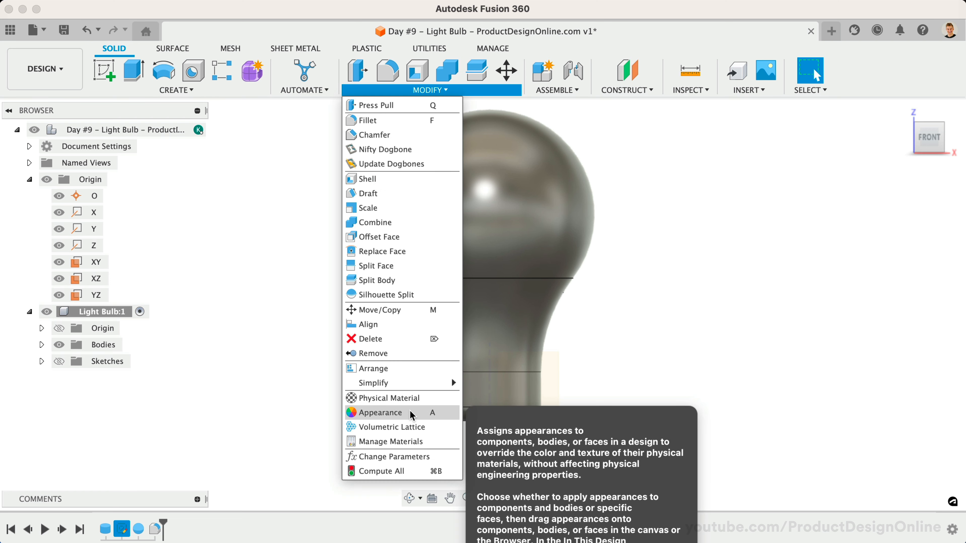
click(380, 412)
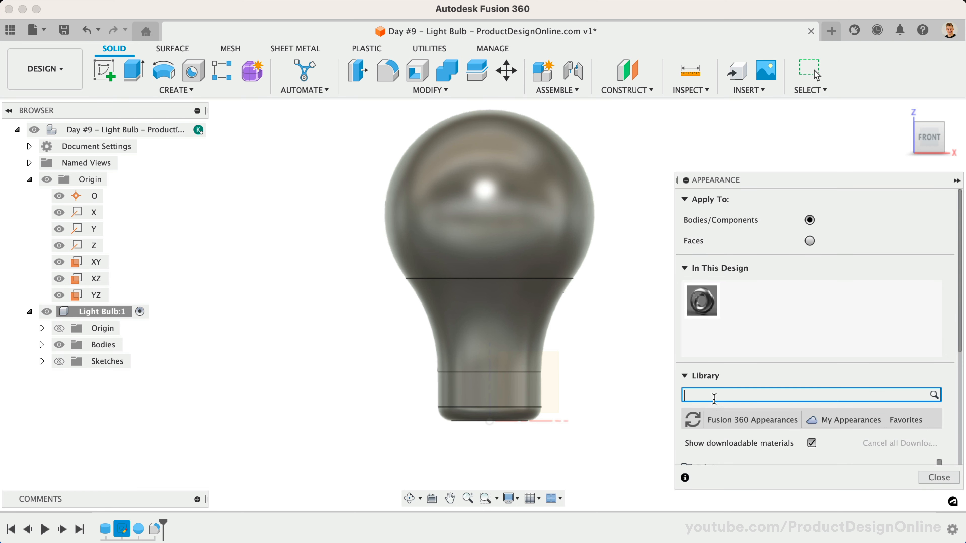
text(LED)
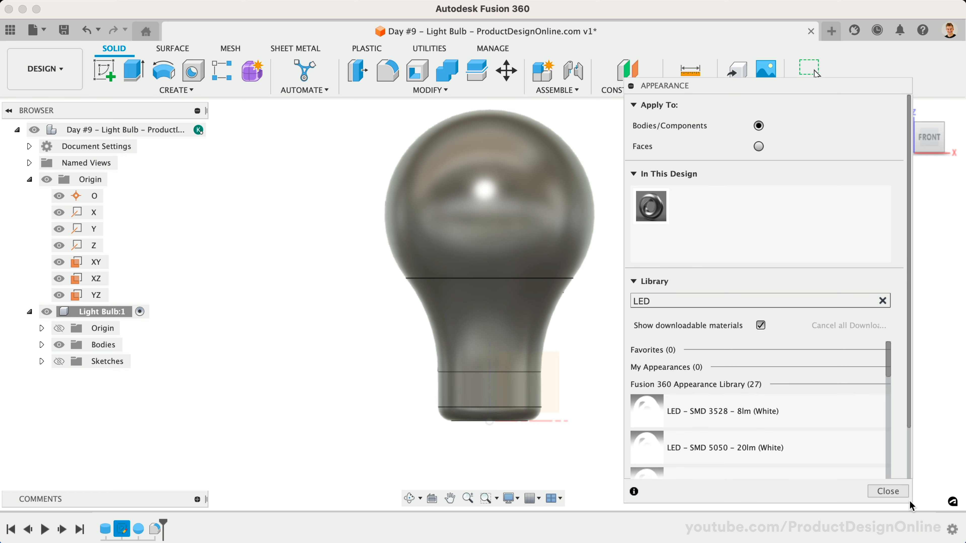
mouse_move(848, 484)
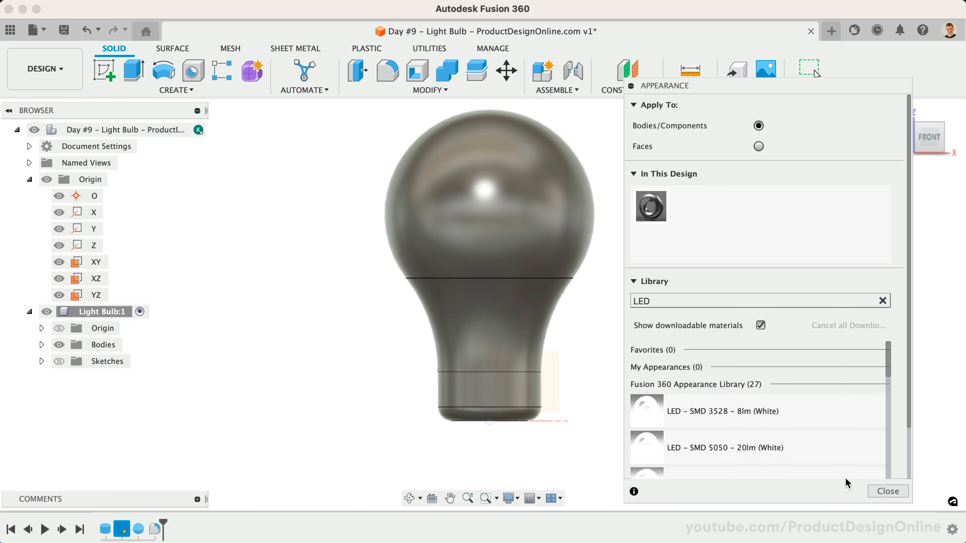
scroll(down, 3)
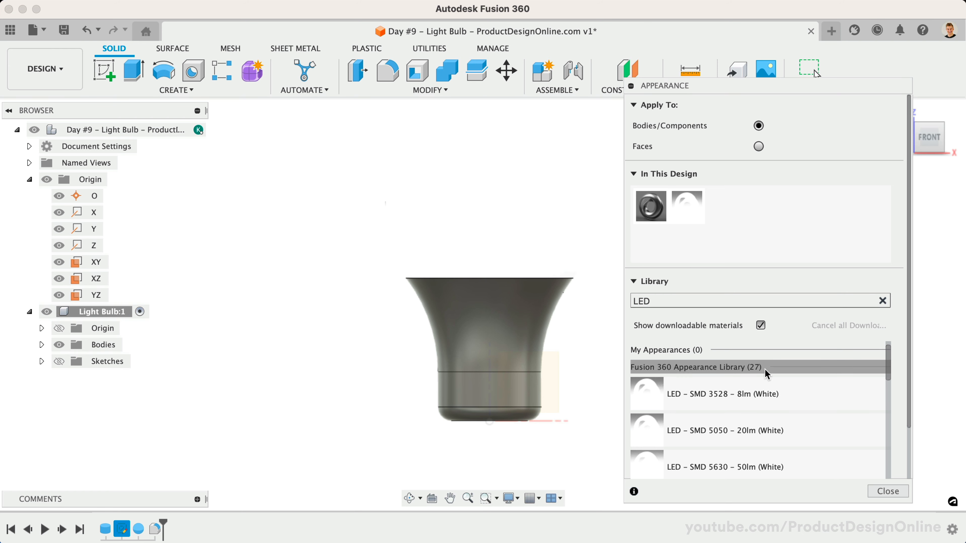
mouse_move(734, 395)
text(grey)
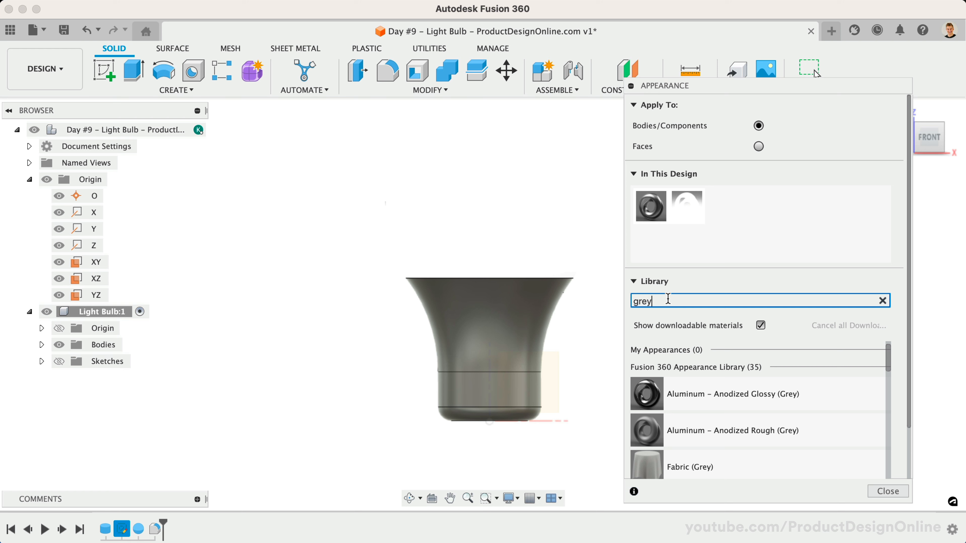
Apply the Plastic - Glossy (Grey) appearance to the bulb's neck.
text(plastic)
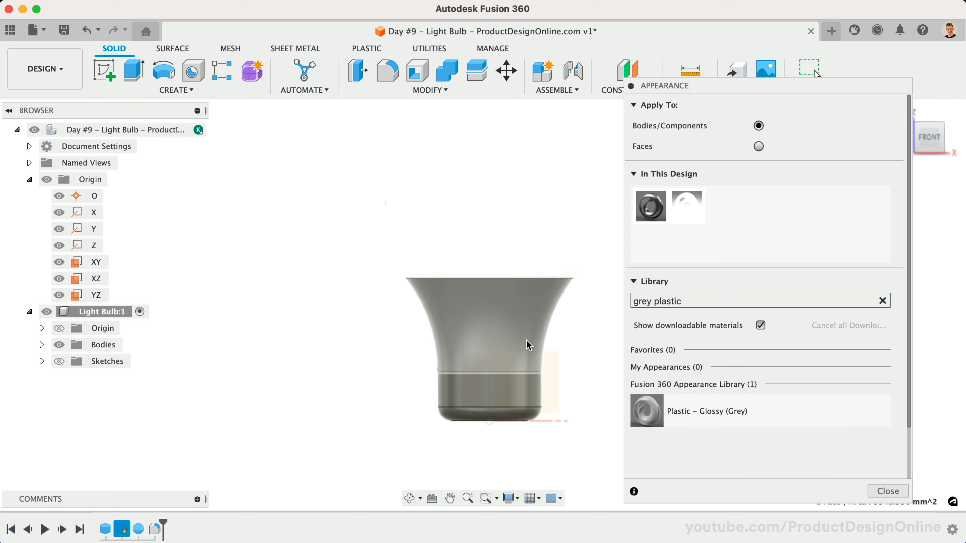
click(502, 417)
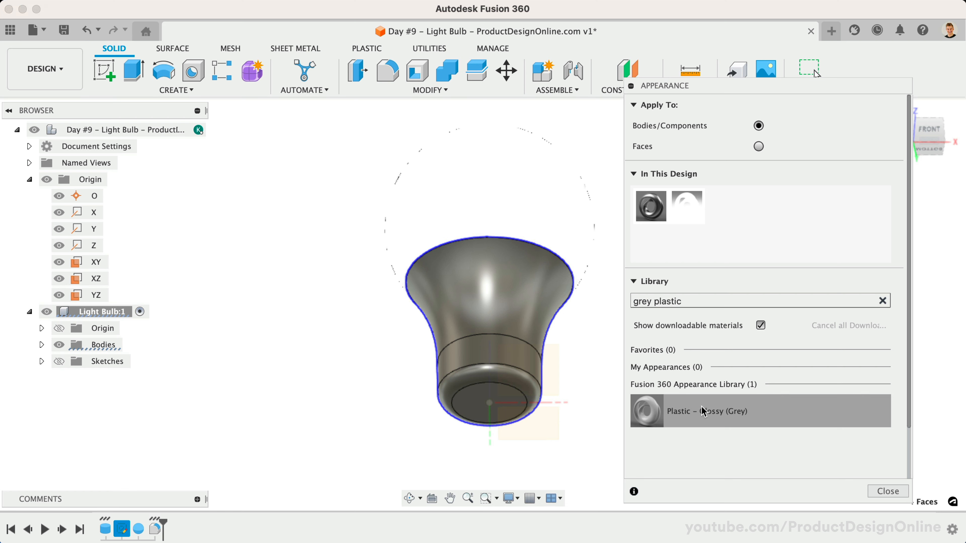
double_click(706, 411)
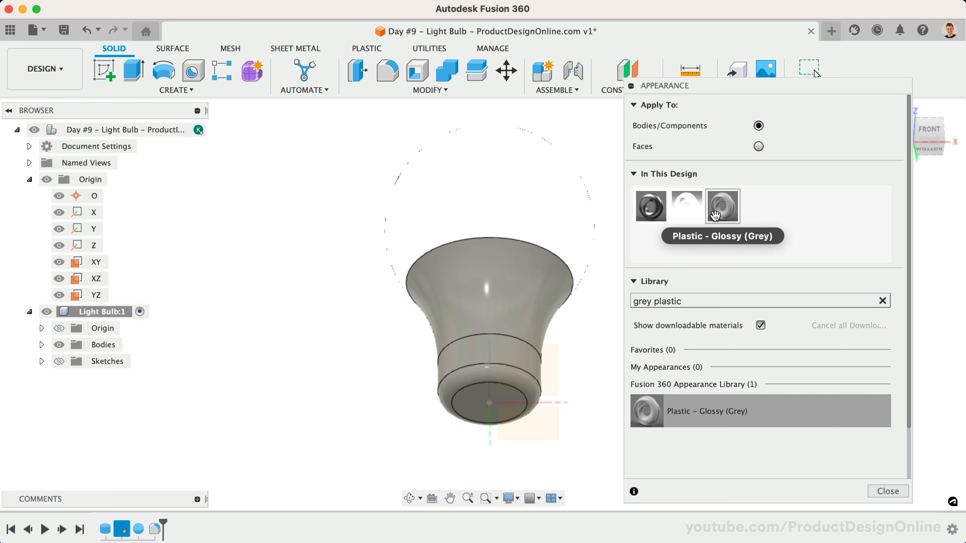
Edit the grey plastic appearance to pure white (RGB 255) and confirm.
right_click(722, 206)
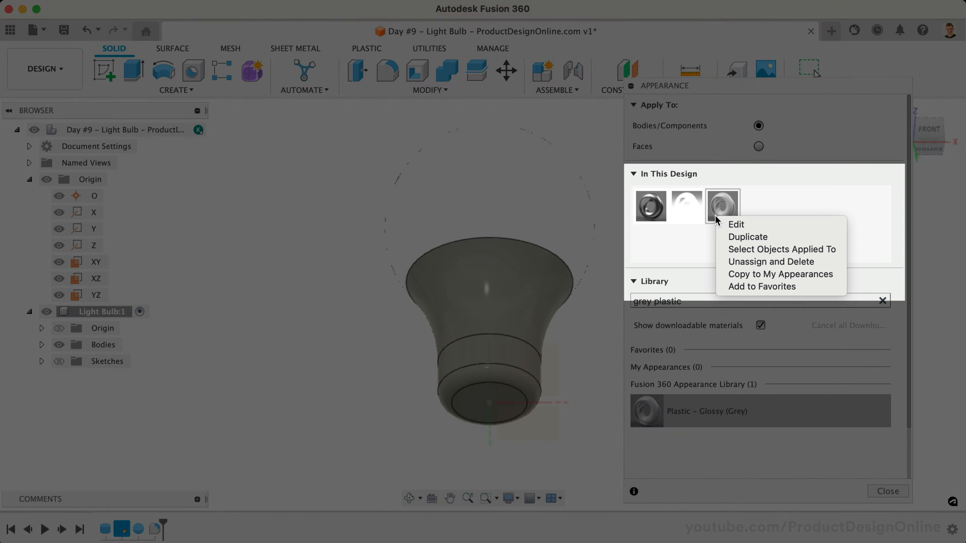
mouse_move(736, 225)
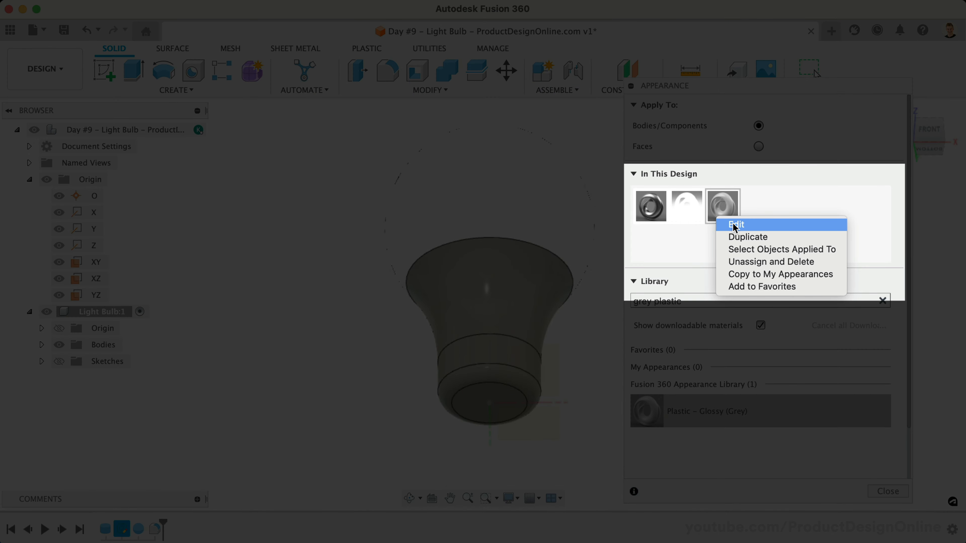
click(737, 224)
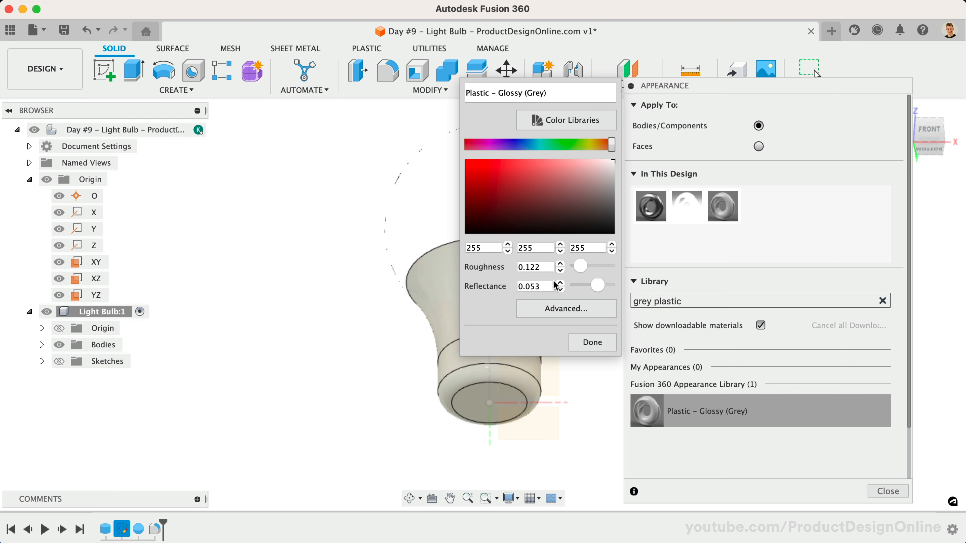
mouse_move(592, 342)
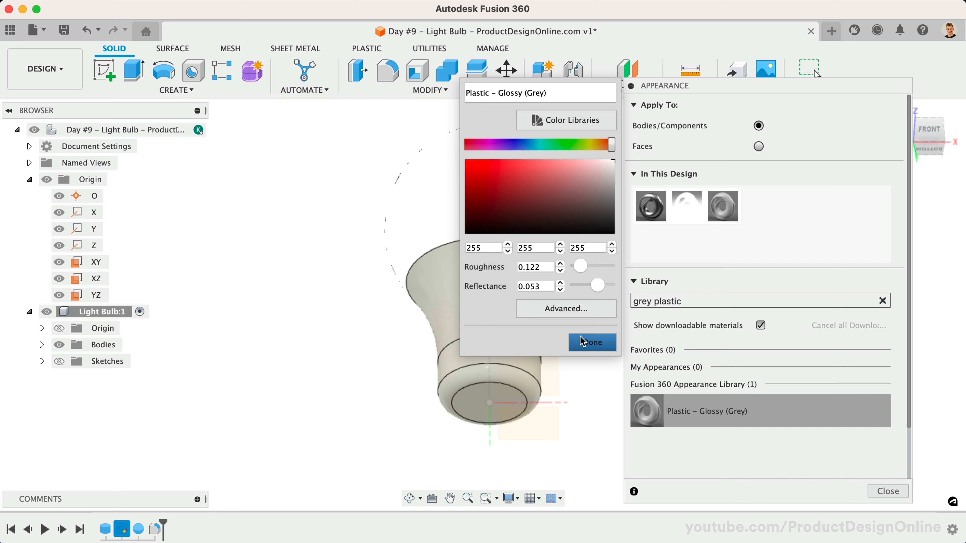
click(590, 342)
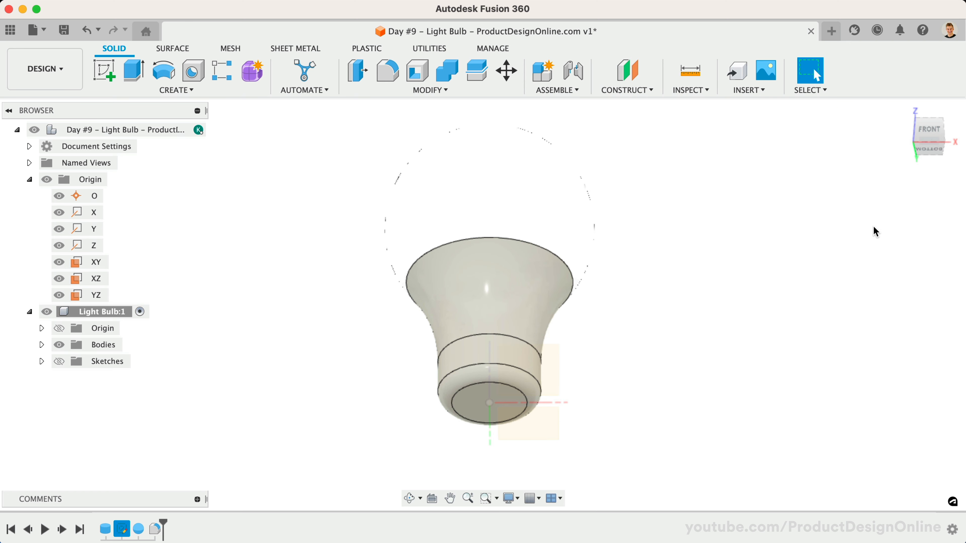
mouse_move(598, 332)
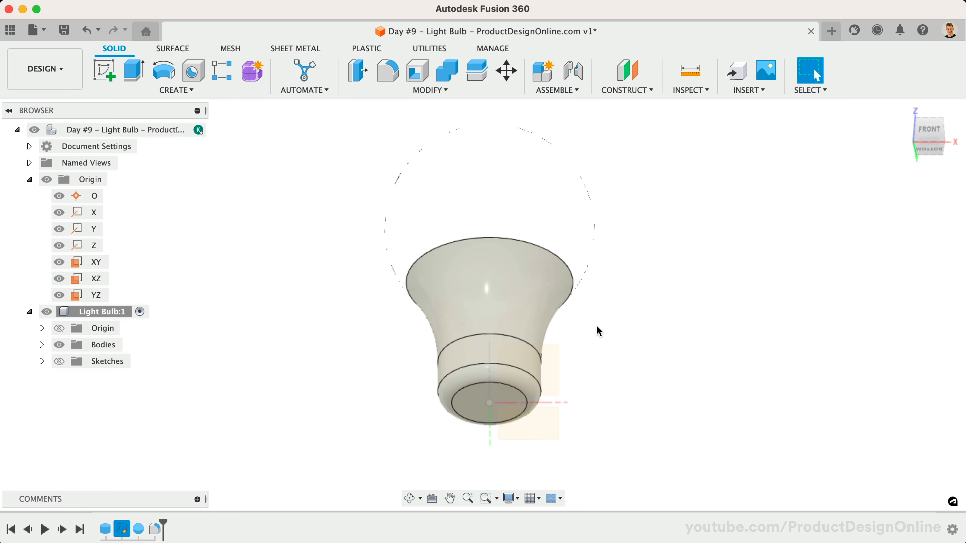
Create a 22 mm wide, 15 mm tall cylinder under the neck as a new body.
click(96, 262)
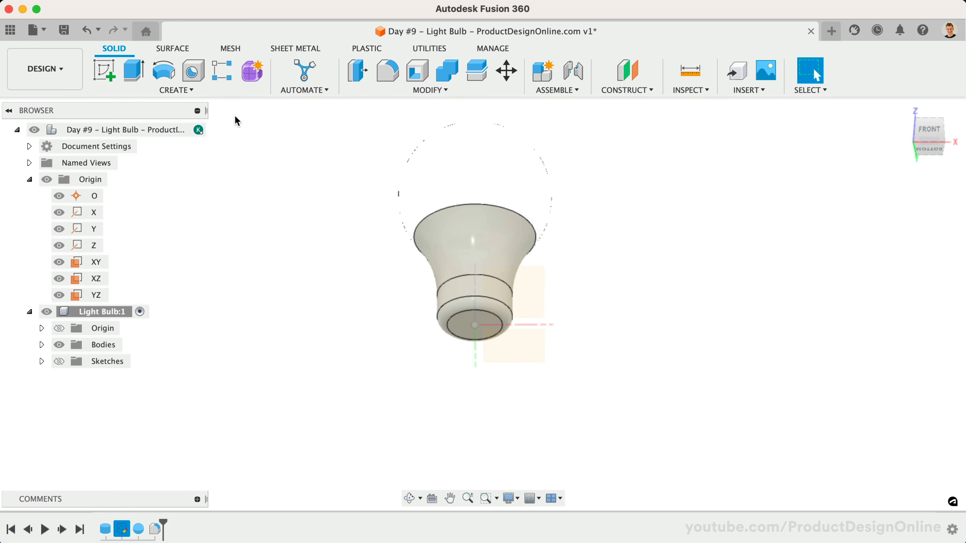
click(176, 76)
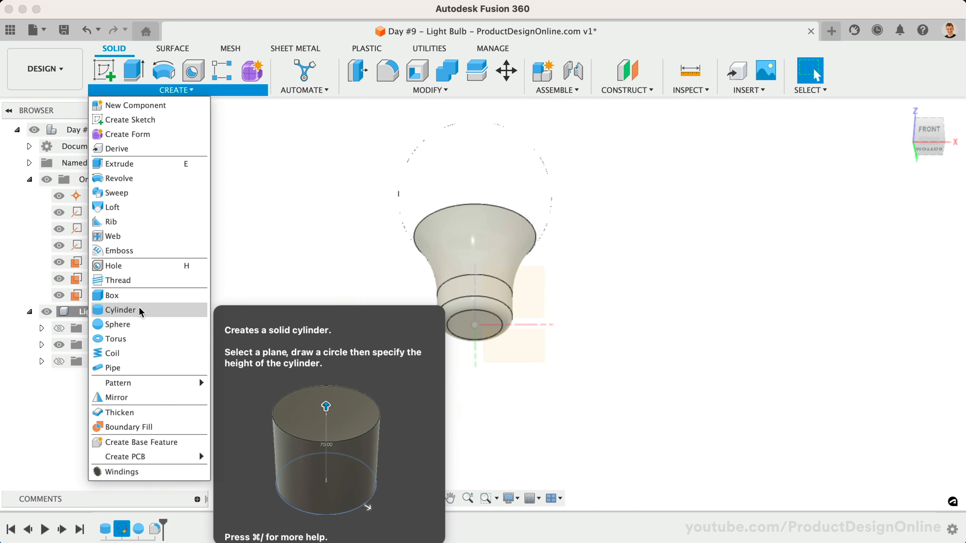
click(120, 310)
text(15)
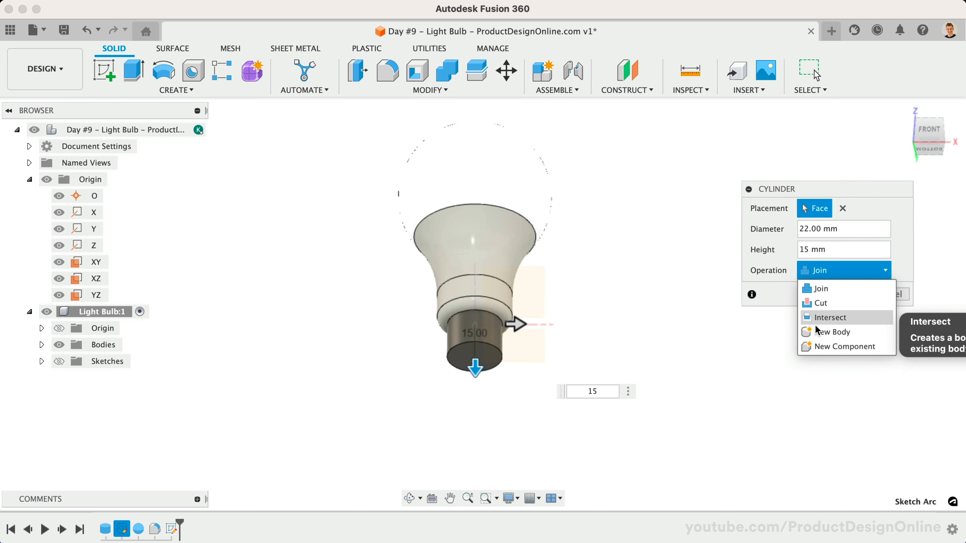
click(834, 332)
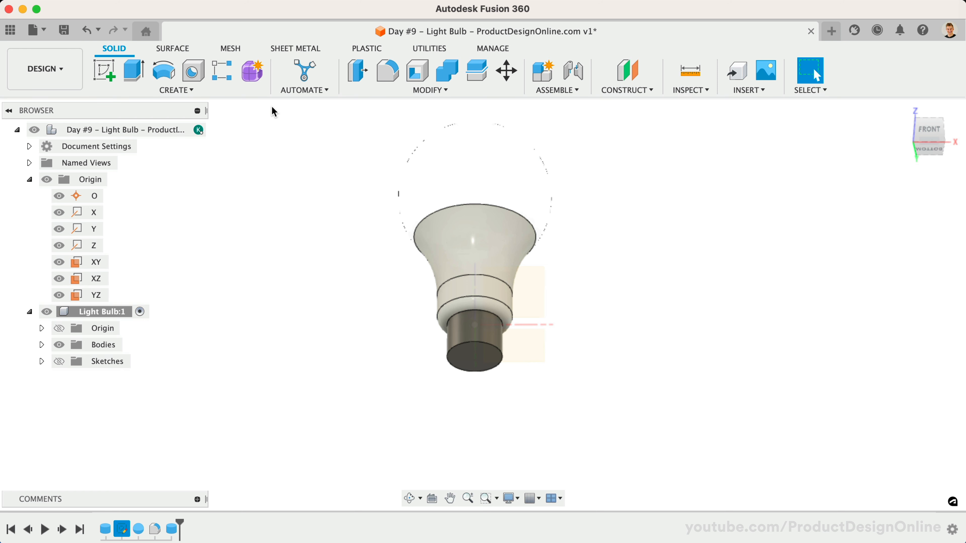
click(176, 90)
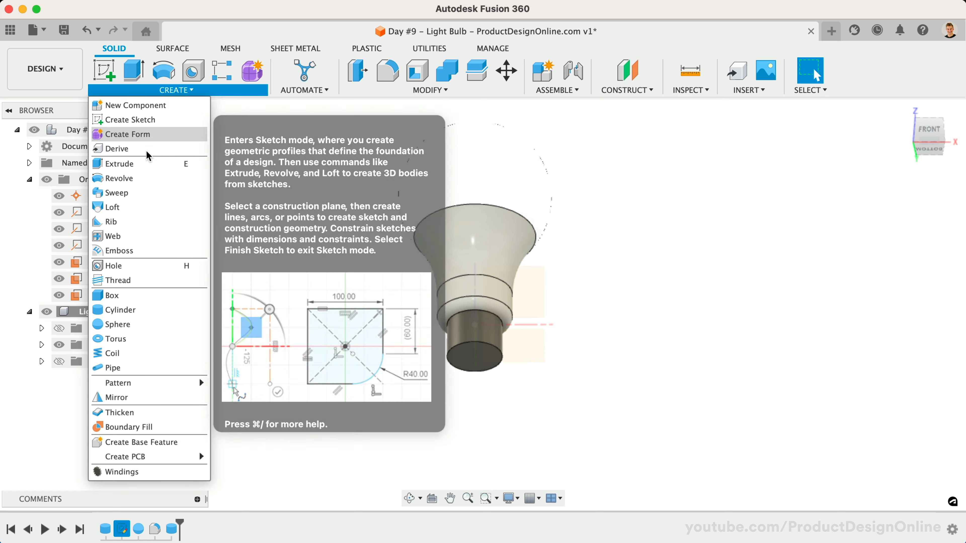
Start a modeled thread on the base cylinder's side face.
click(116, 280)
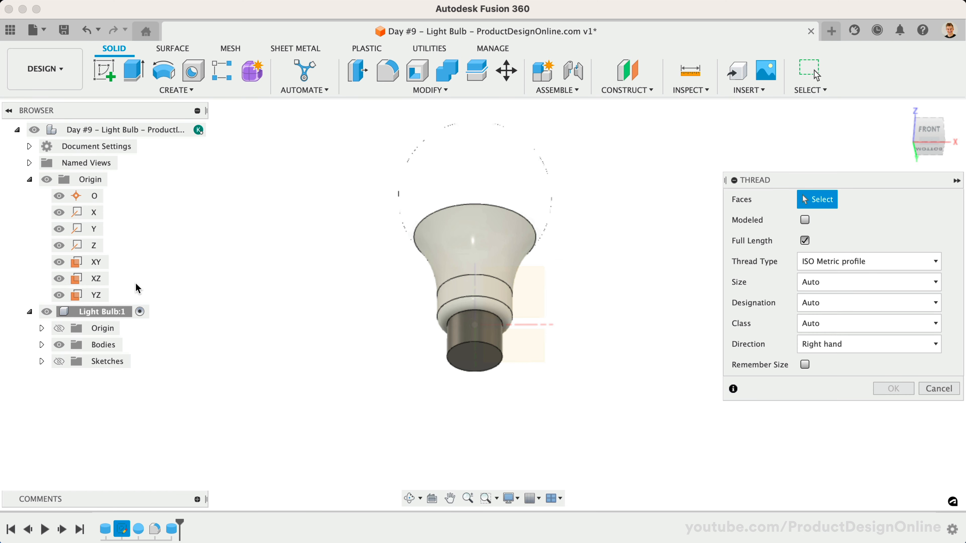
mouse_move(464, 339)
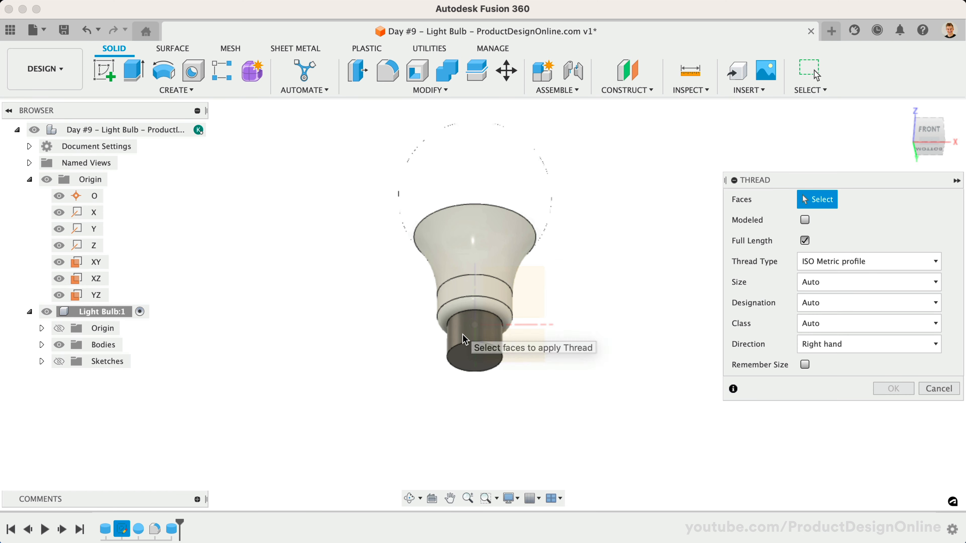
mouse_move(504, 327)
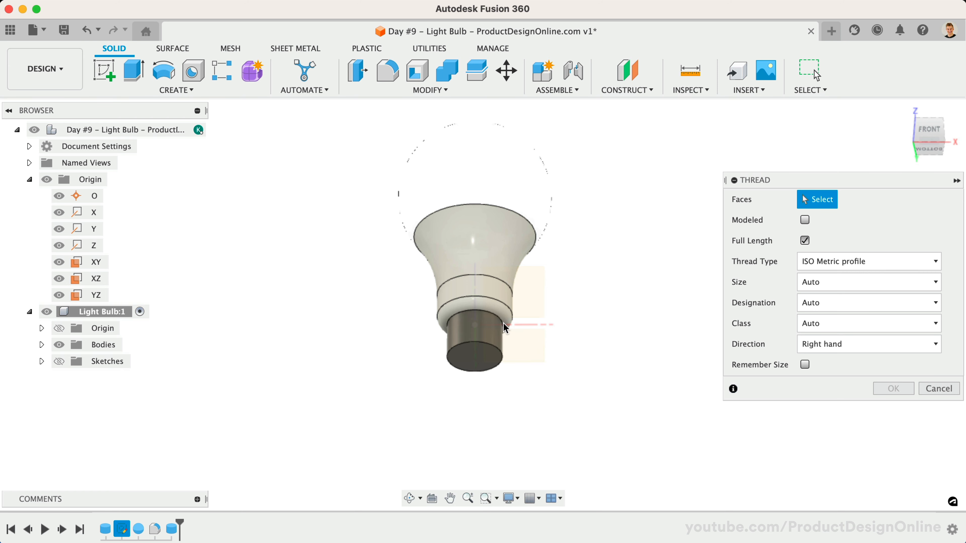
click(475, 343)
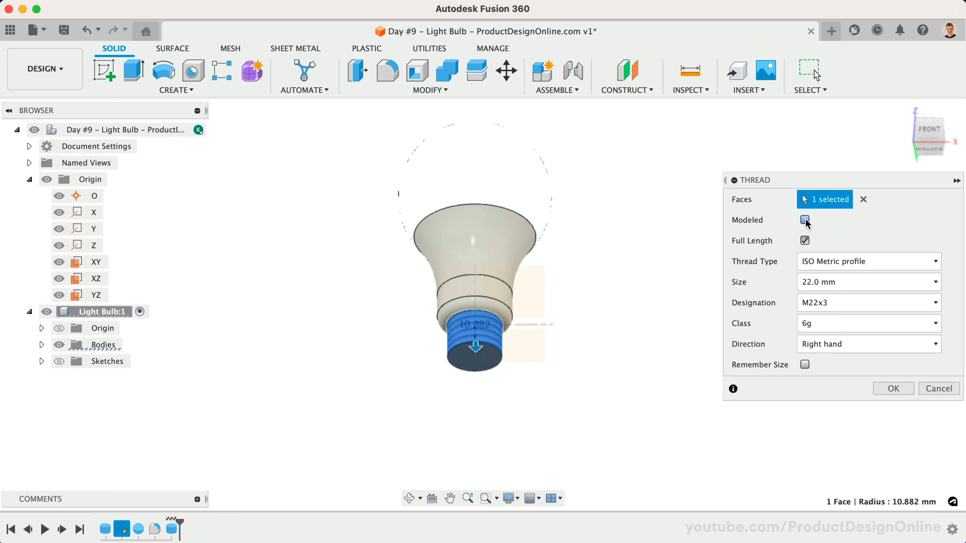
click(805, 220)
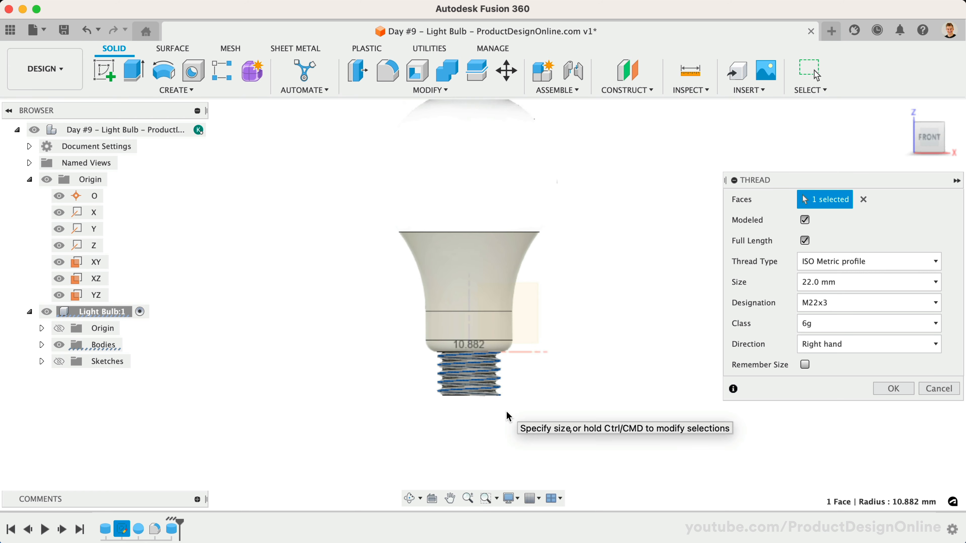
scroll(up, 3)
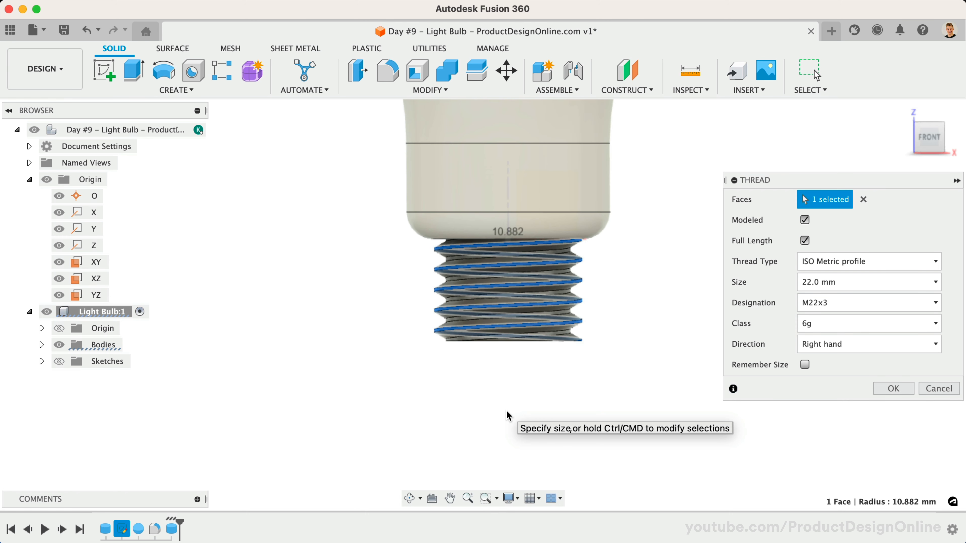
mouse_move(755, 241)
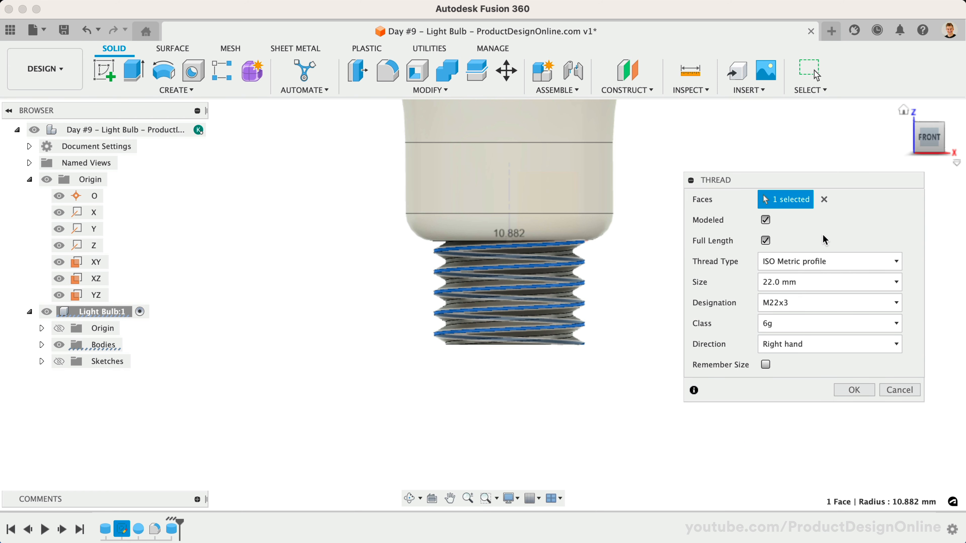
Set ANSI Metric M Profile M22x3, limit the thread to 12 mm length, and confirm.
click(829, 262)
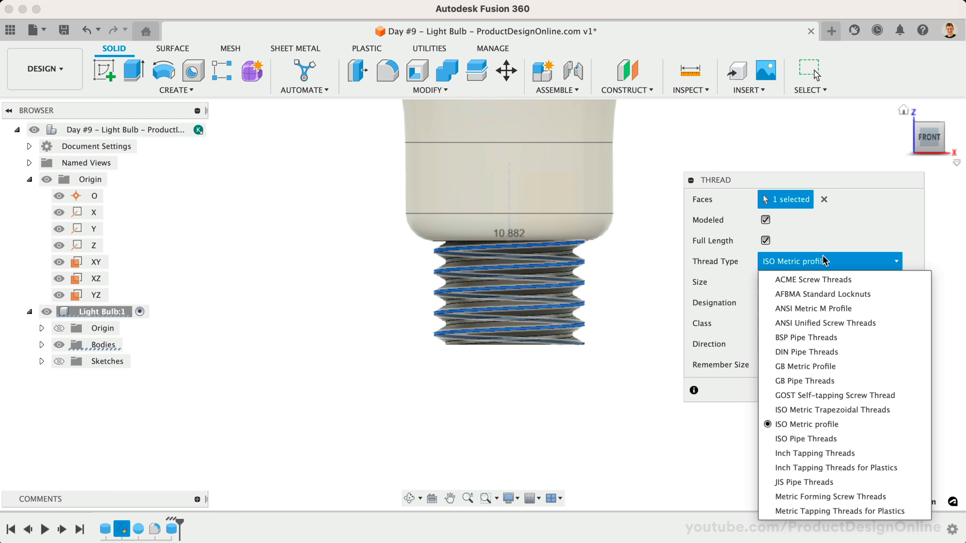
click(813, 308)
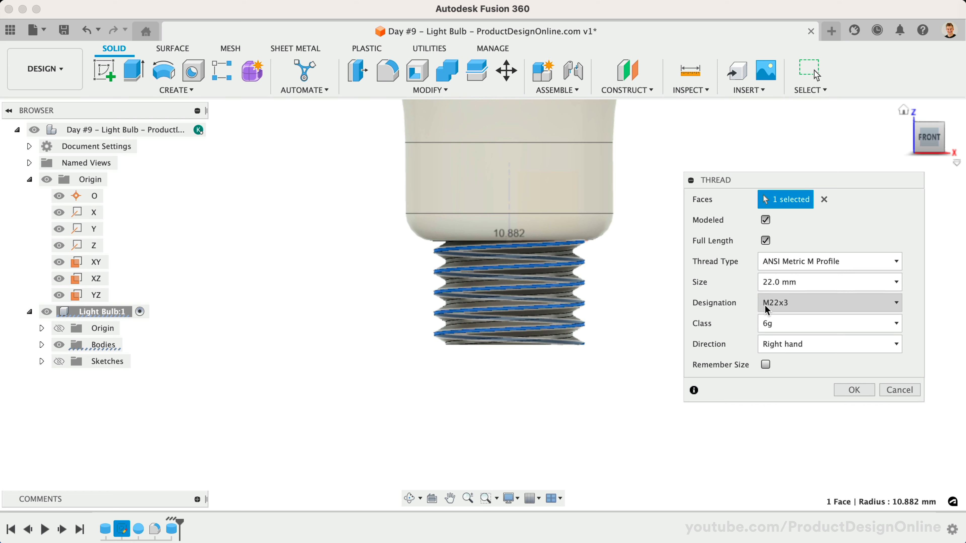
mouse_move(801, 306)
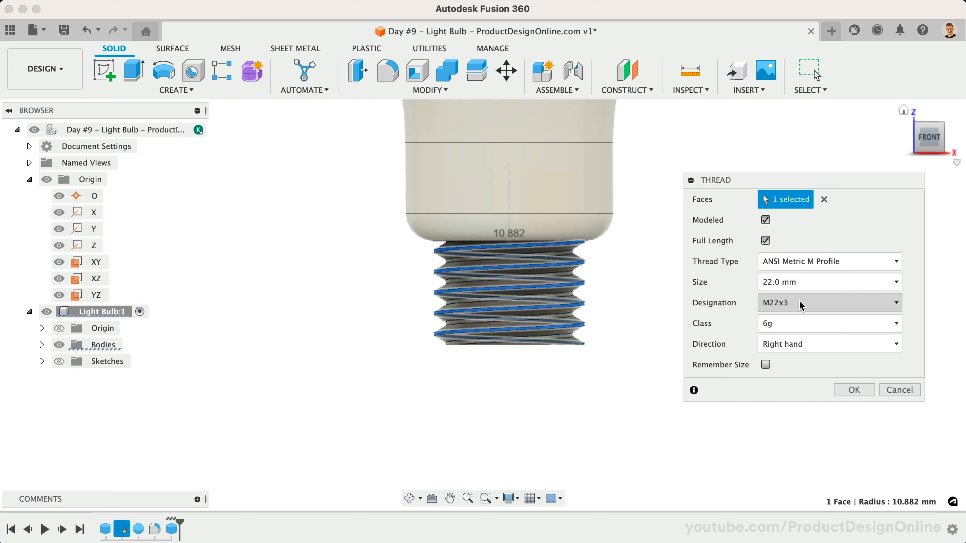
mouse_move(801, 295)
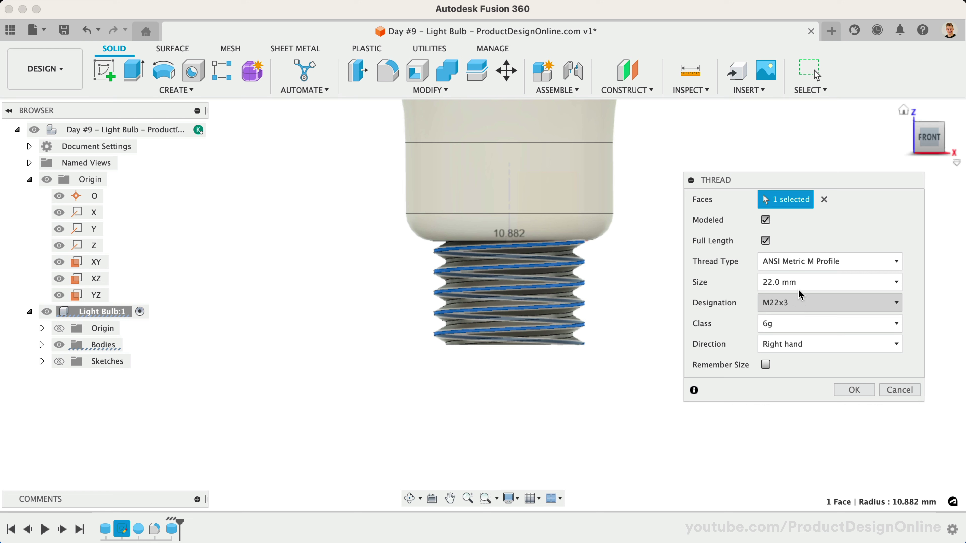
click(765, 240)
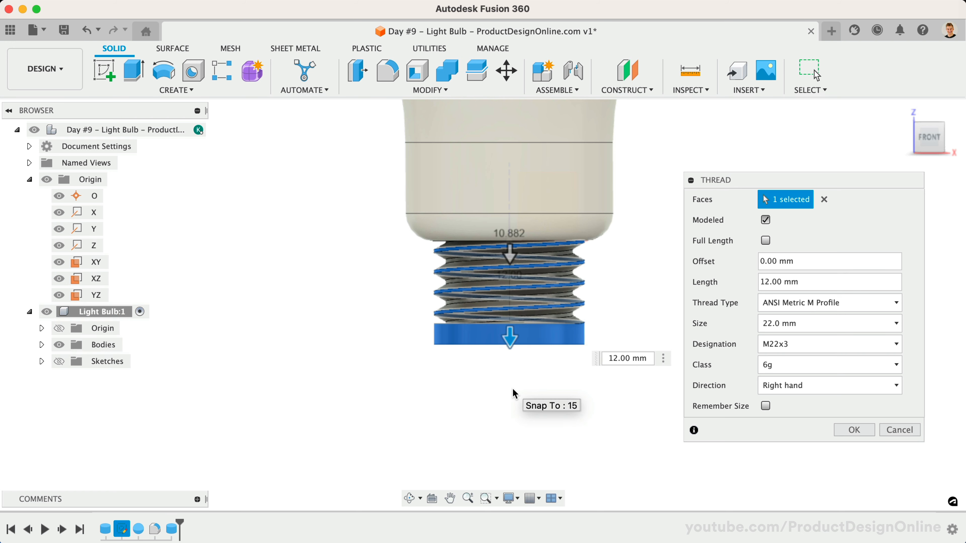
mouse_move(554, 396)
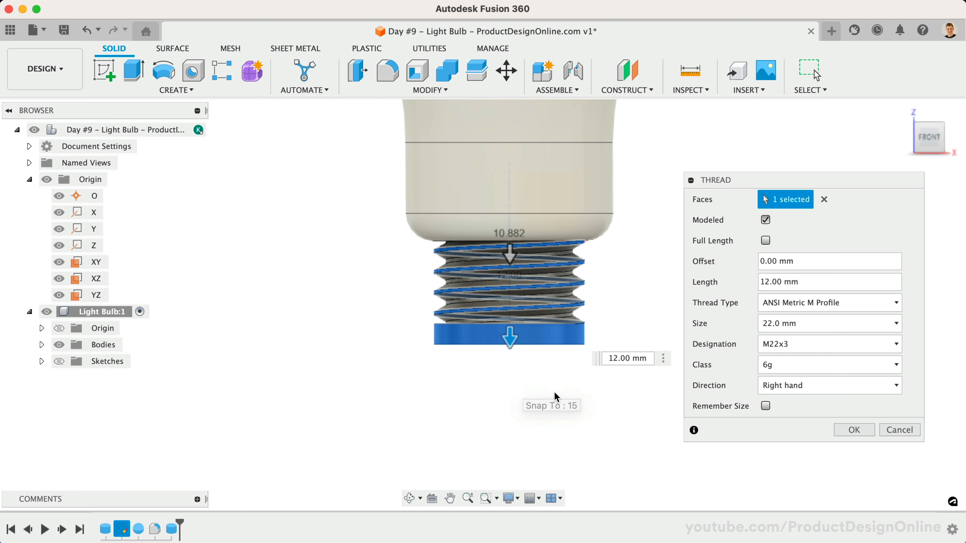
mouse_move(648, 392)
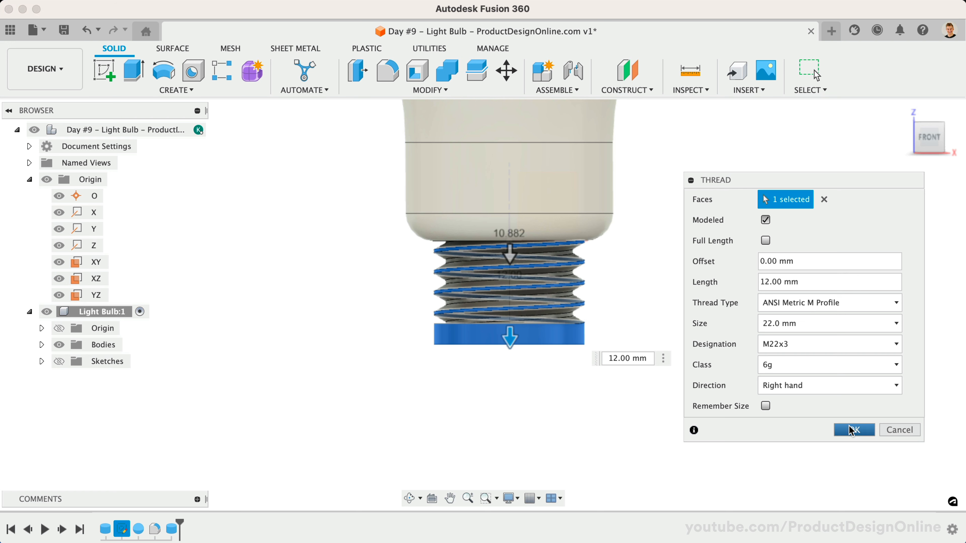
click(430, 77)
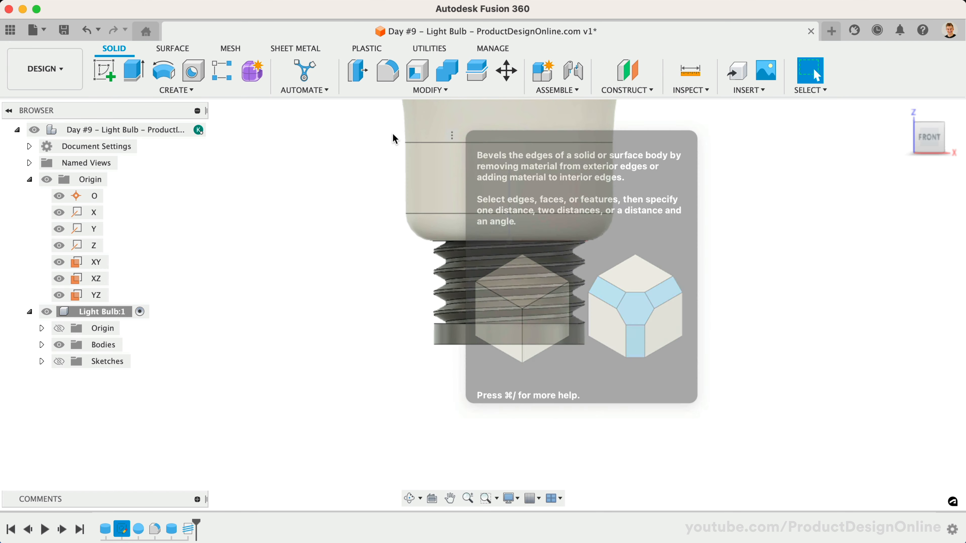
Chamfer the base's bottom edge at 4 mm and round off its lower rim.
click(453, 351)
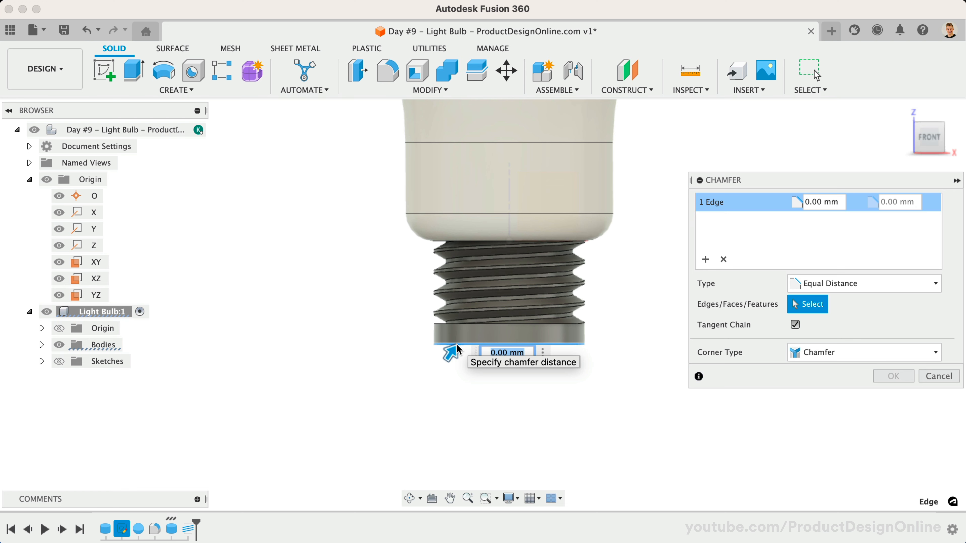
text(4)
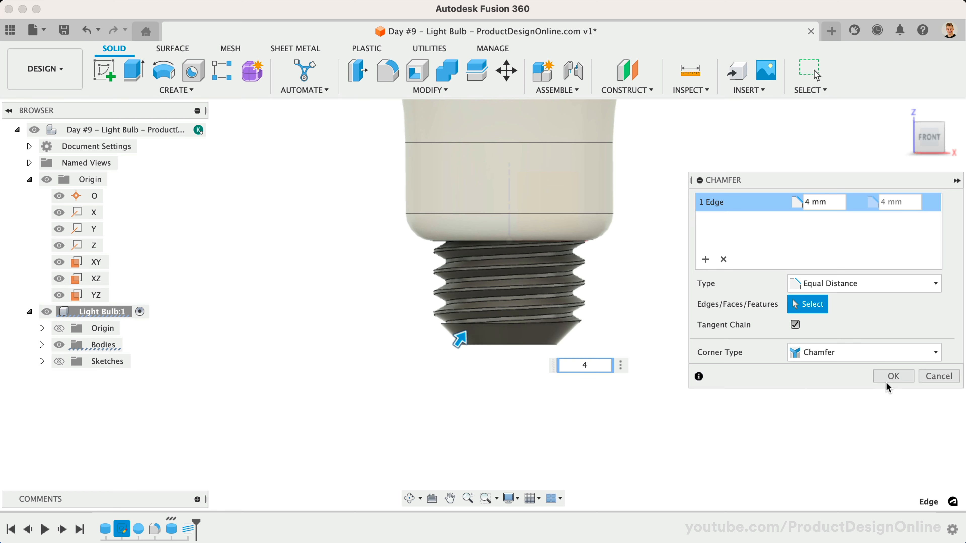
click(892, 376)
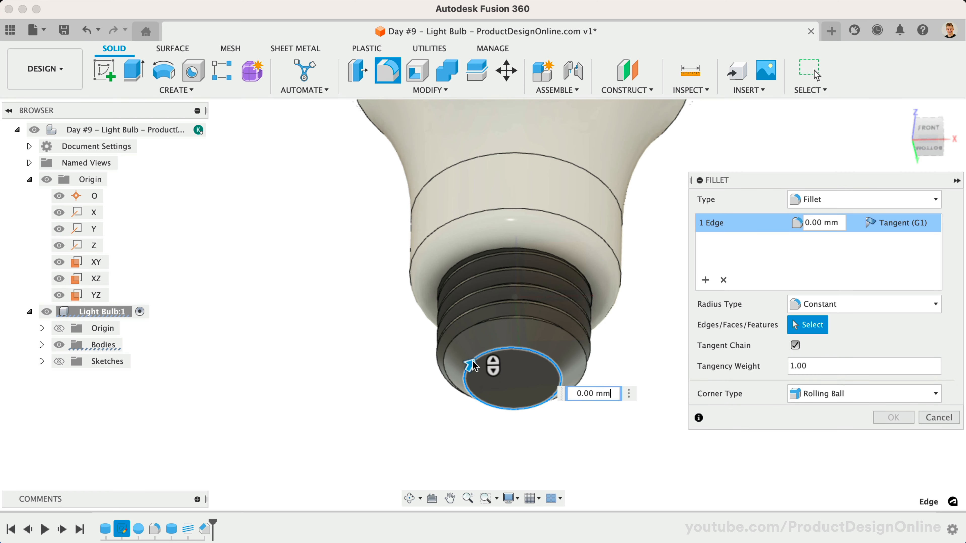
click(939, 417)
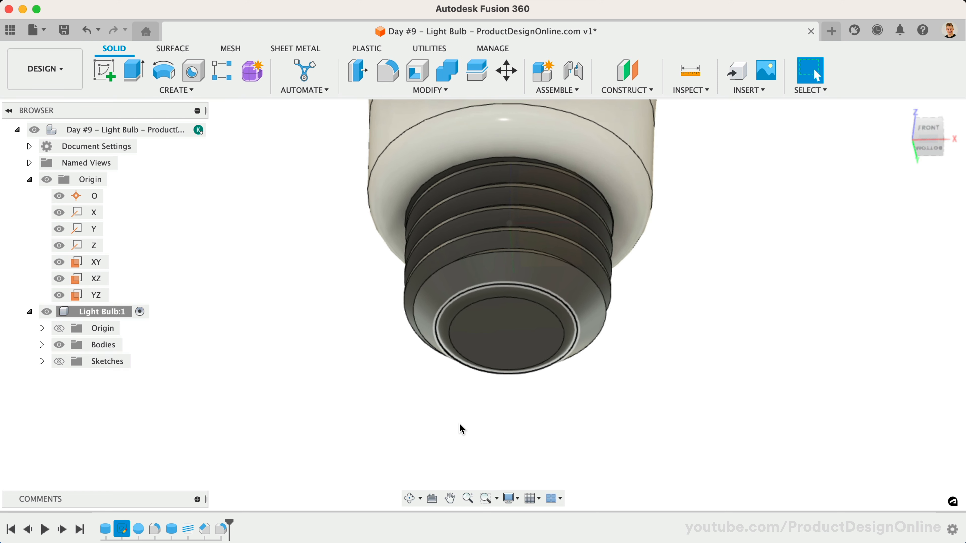
Create a 12.108 mm wide, 2 mm tall foot-contact cylinder on the bottom face as a new body.
click(176, 76)
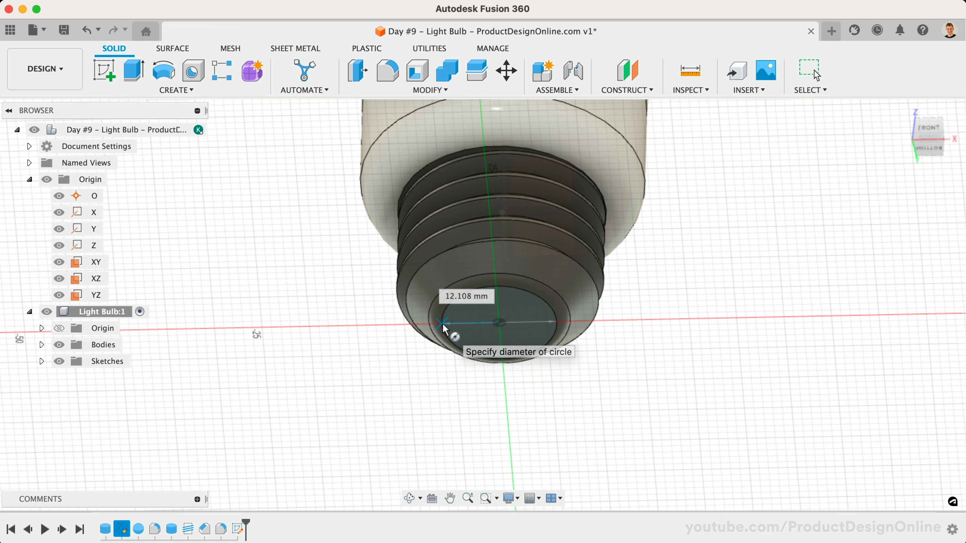
click(442, 324)
text(2)
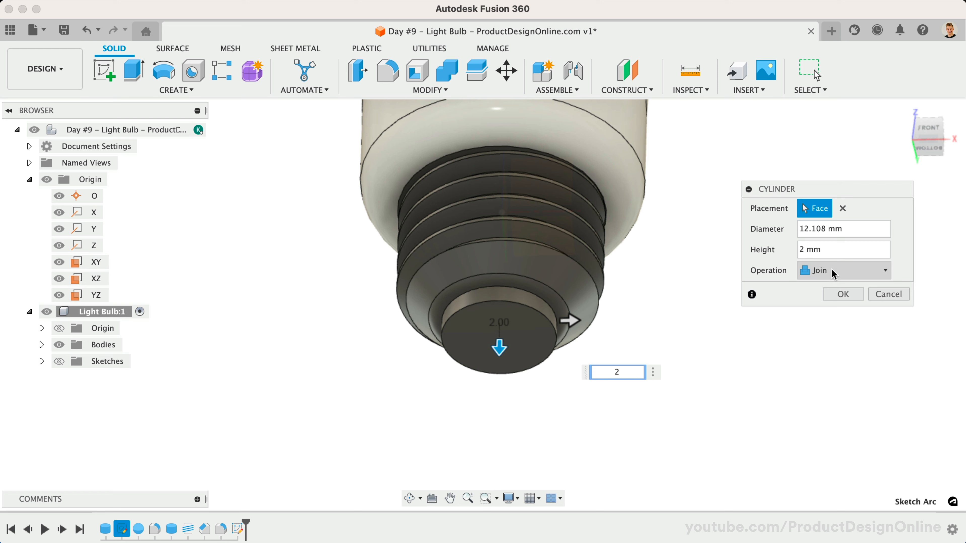
click(828, 270)
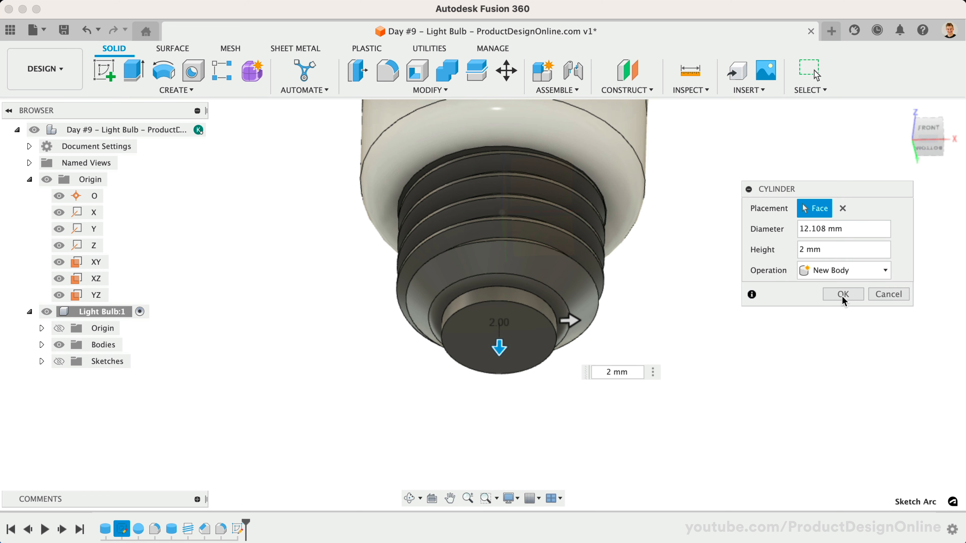
click(842, 294)
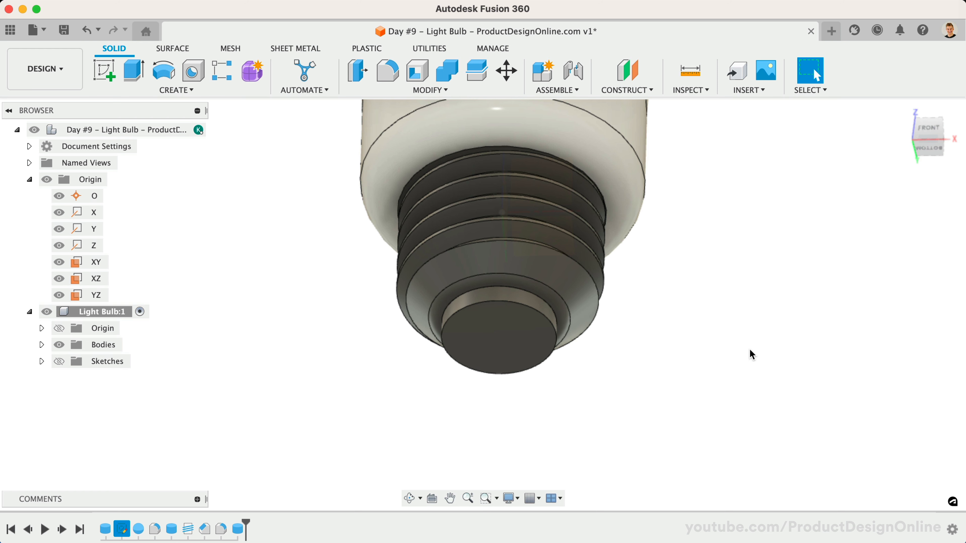
mouse_move(478, 132)
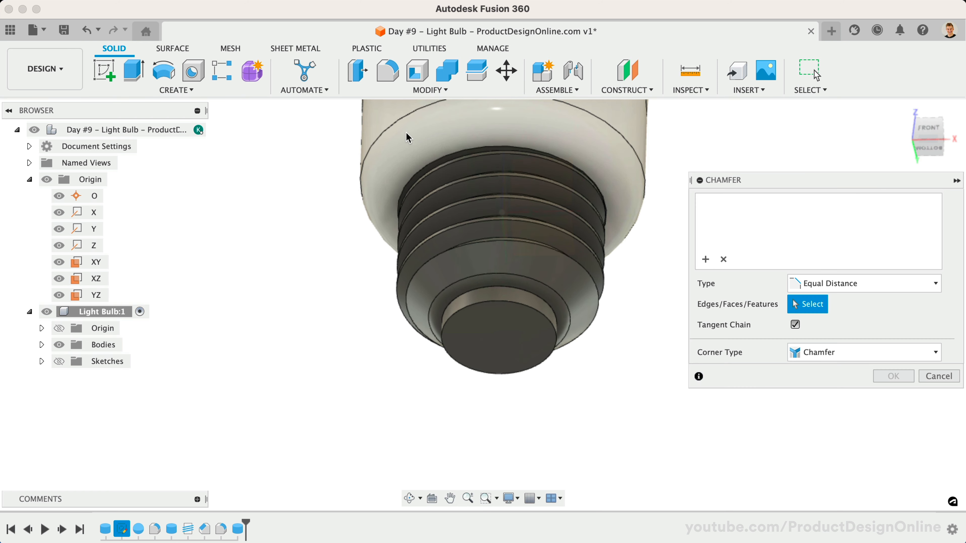
Chamfer the foot contact's bottom edge at 2 mm and confirm.
click(468, 310)
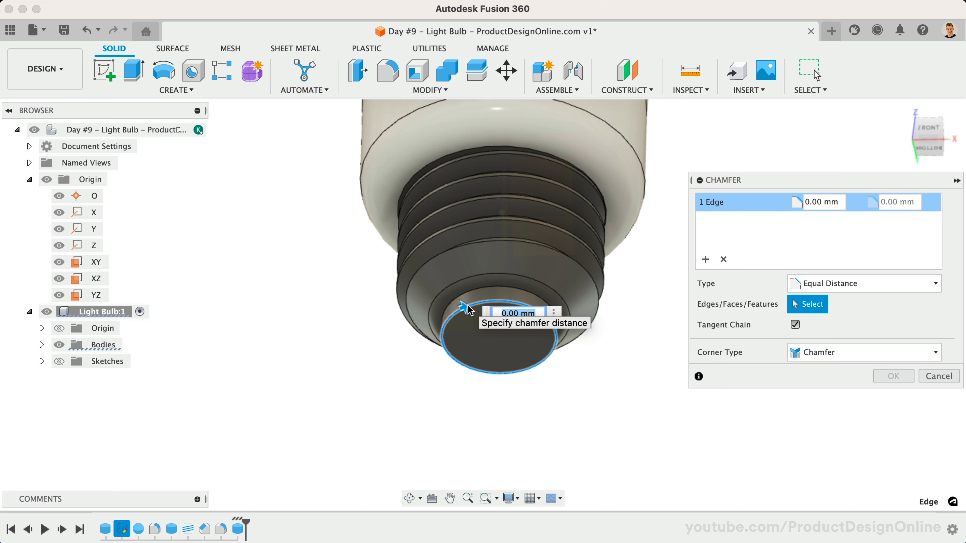
text(3)
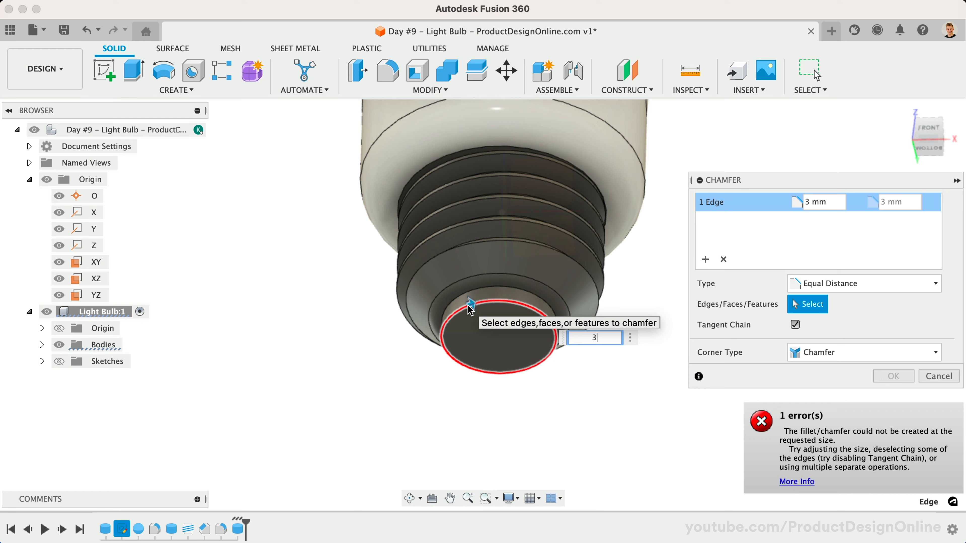
text(2)
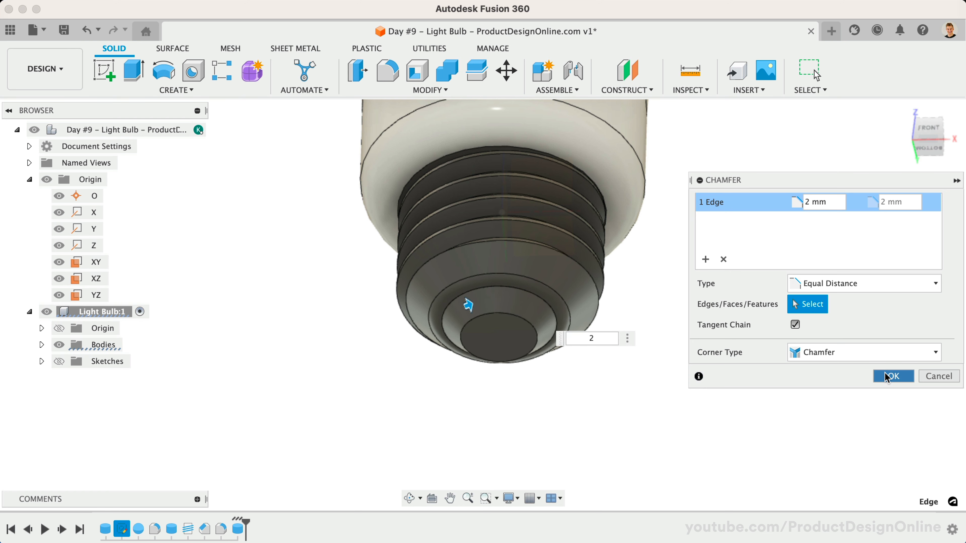
click(892, 376)
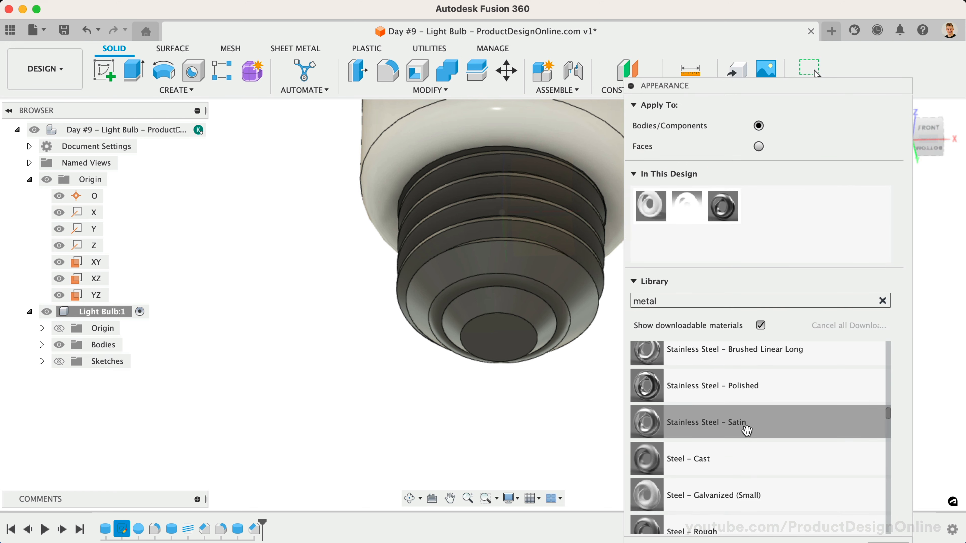